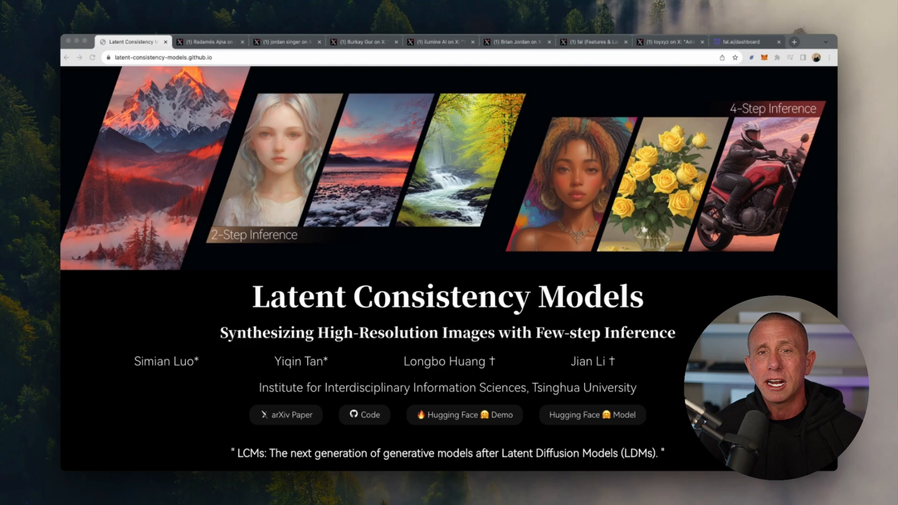
# Step: Open the real-time SD-Turbo demo post and rewind its embedded video to the start
pyautogui.click(280, 42)
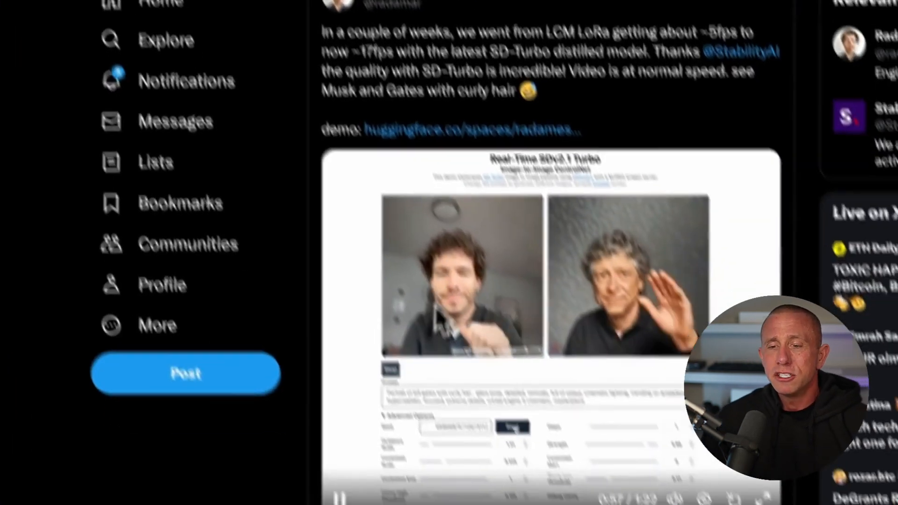
pyautogui.scroll(-3)
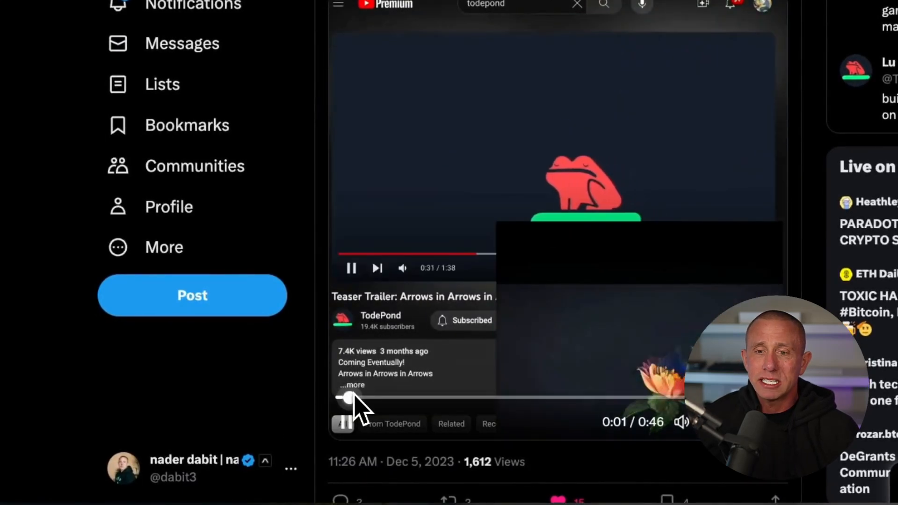
pyautogui.moveTo(349, 398); pyautogui.dragTo(412, 397)
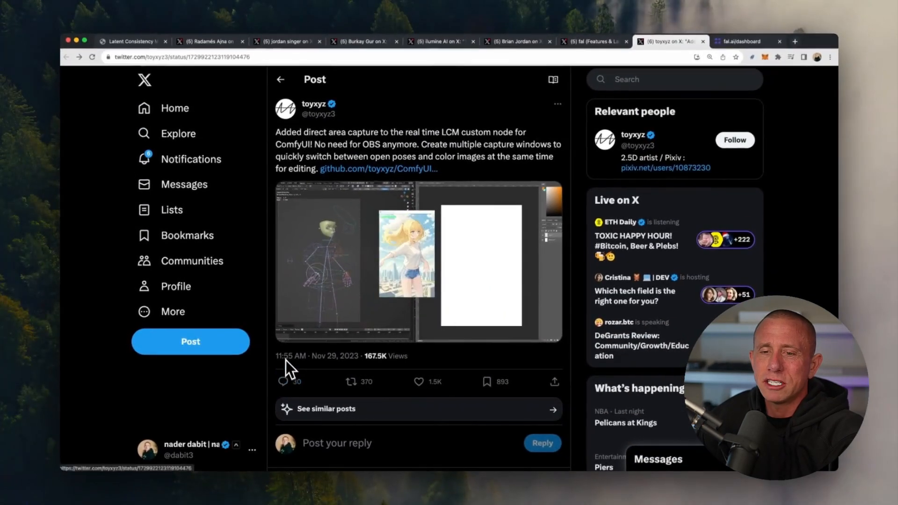
pyautogui.click(418, 260)
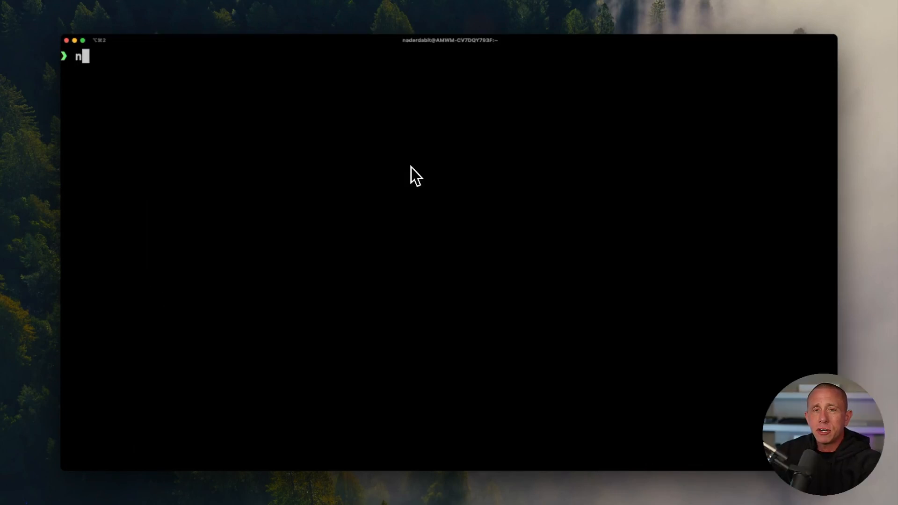
# Step: Scaffold the falaiturbo Next.js app with npx create-next-app, accepting TypeScript
pyautogui.write('px create')
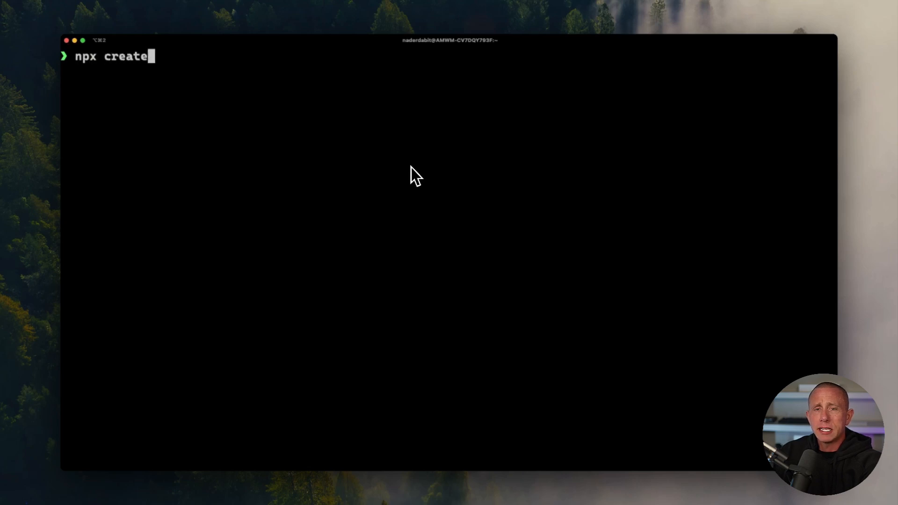
pyautogui.write('-next-ap')
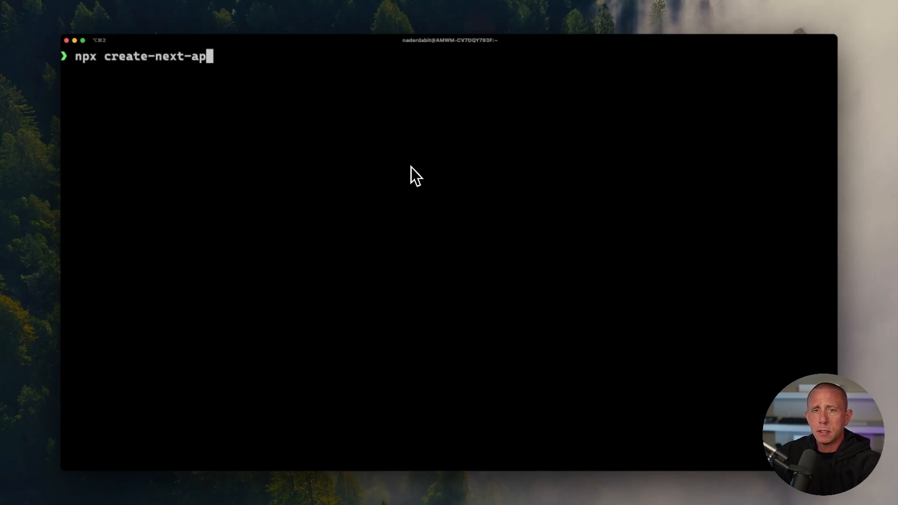
pyautogui.write('p falaiturbo')
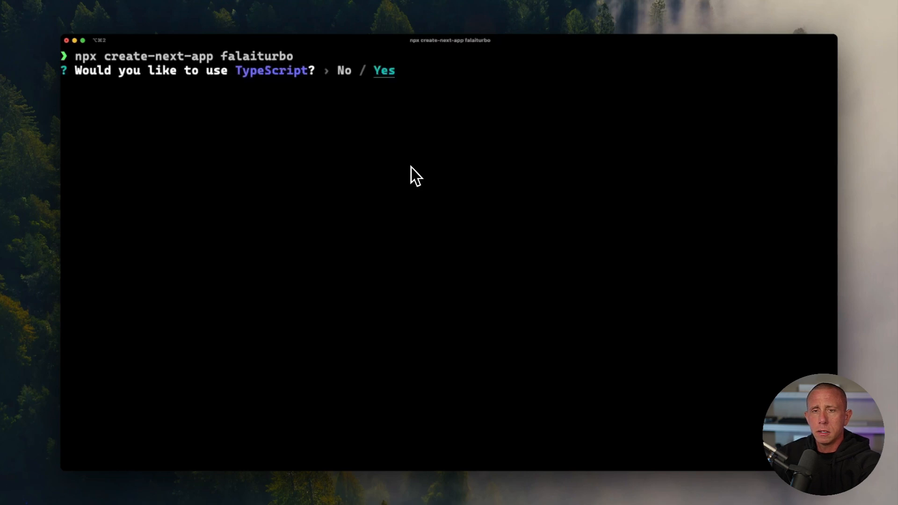
pyautogui.press('enter')
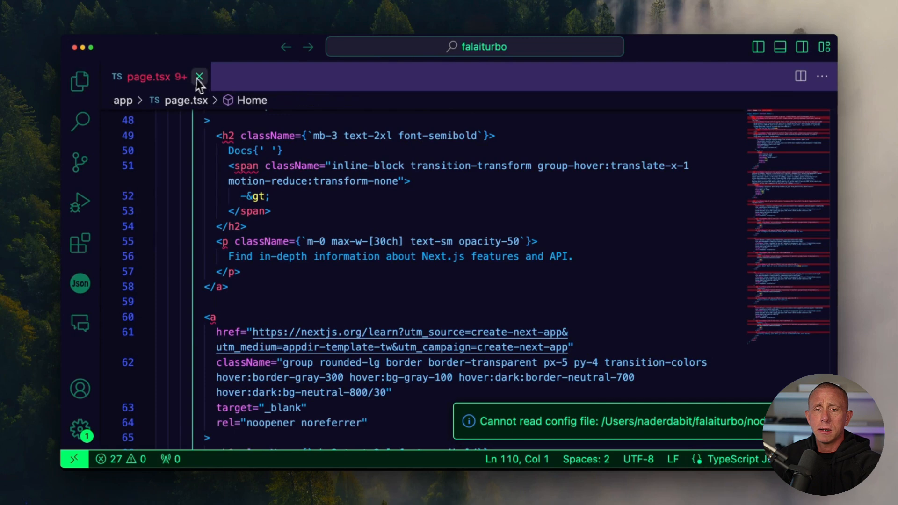
# Step: Close the starter page.tsx editor tab
pyautogui.click(199, 76)
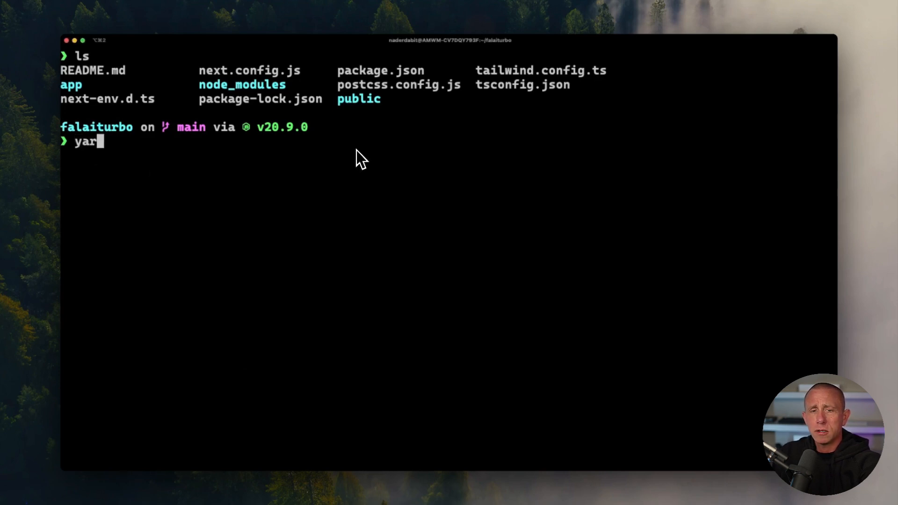
pyautogui.write('n add @excalidraw/excalidraw')
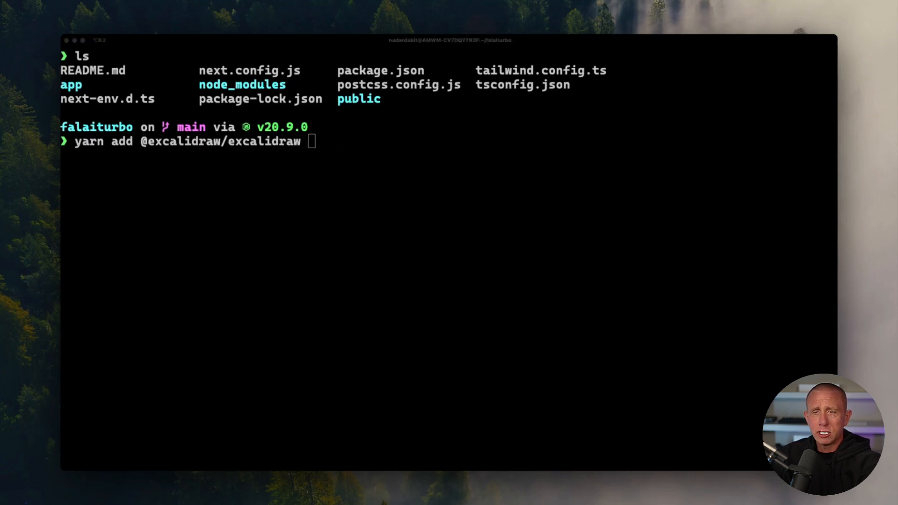
pyautogui.write('@fal-ai/serverless-client')
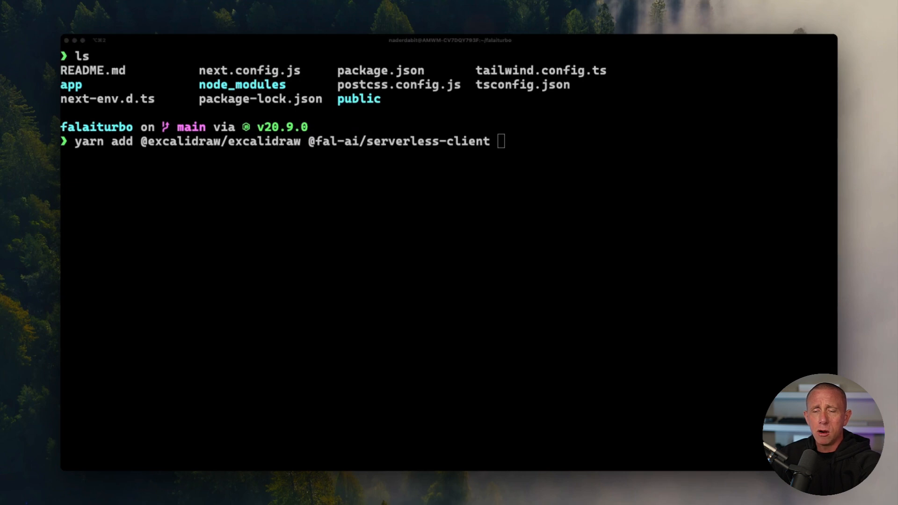
pyautogui.write('@fal-ai/serverless-proxy')
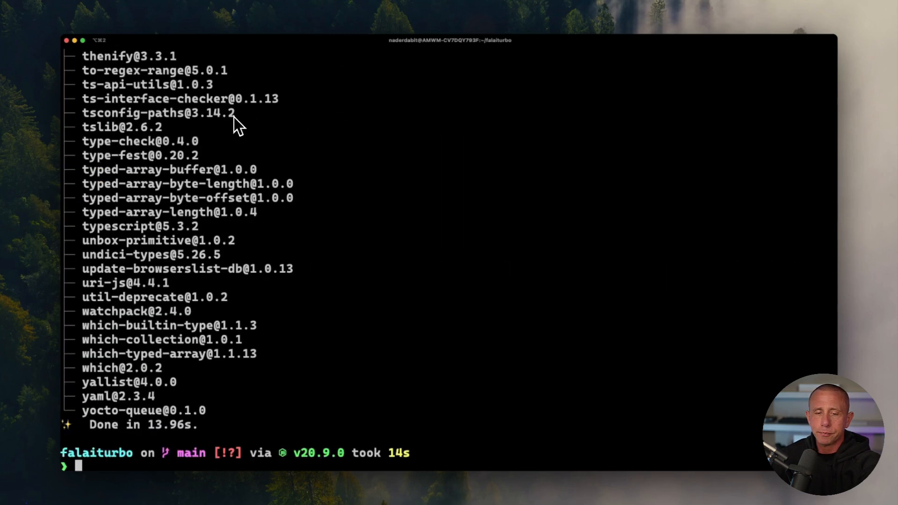
pyautogui.write('ls')
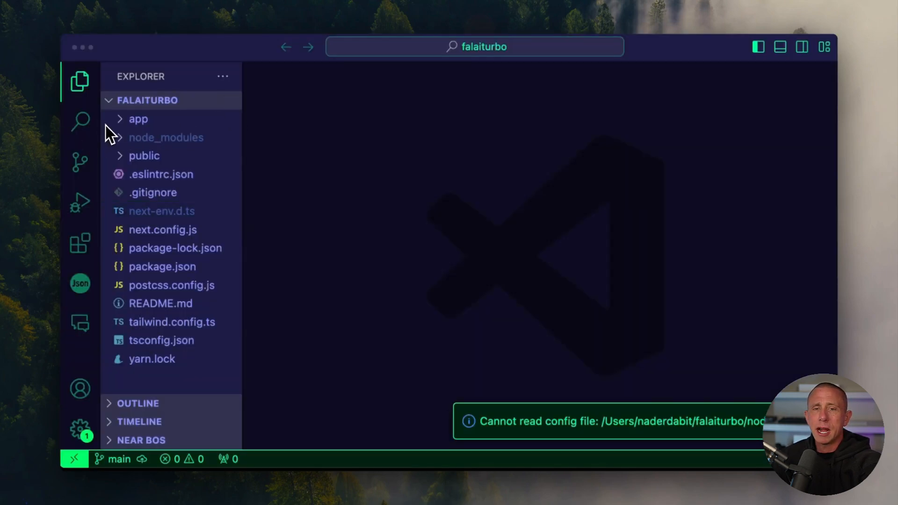
# Step: Add api/fal/proxy folders under app with a route.ts exporting GET and POST
pyautogui.rightClick(138, 118)
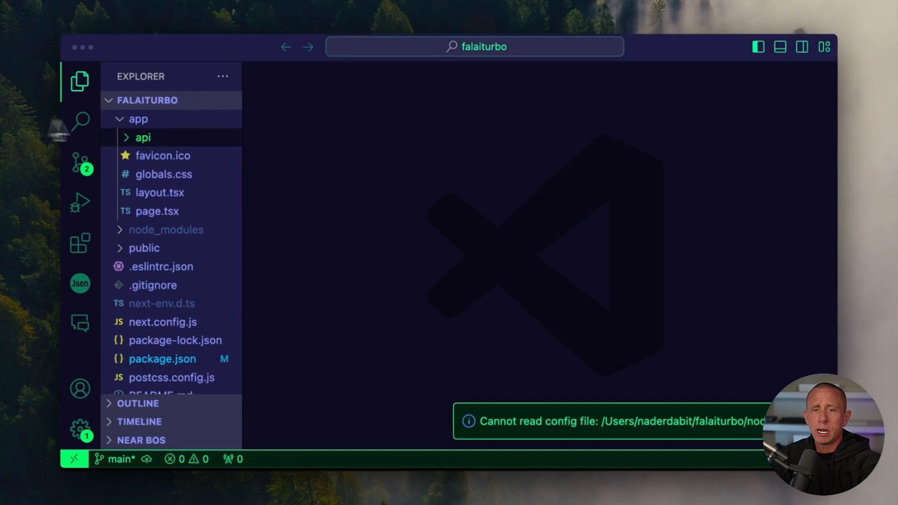
pyautogui.click(189, 100)
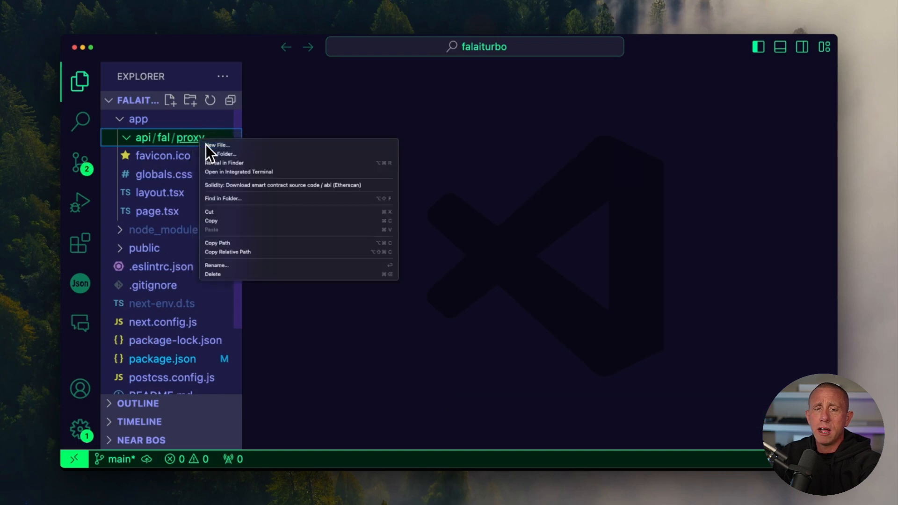
pyautogui.click(216, 144)
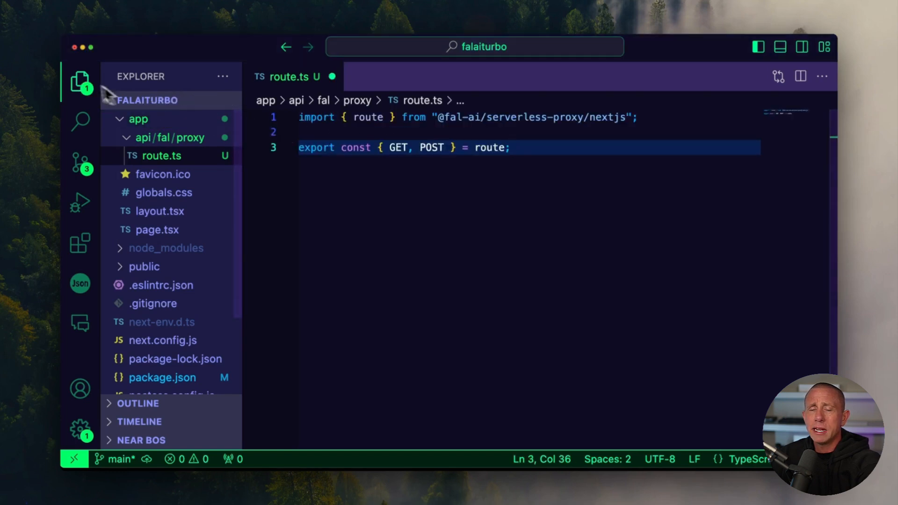
pyautogui.click(80, 82)
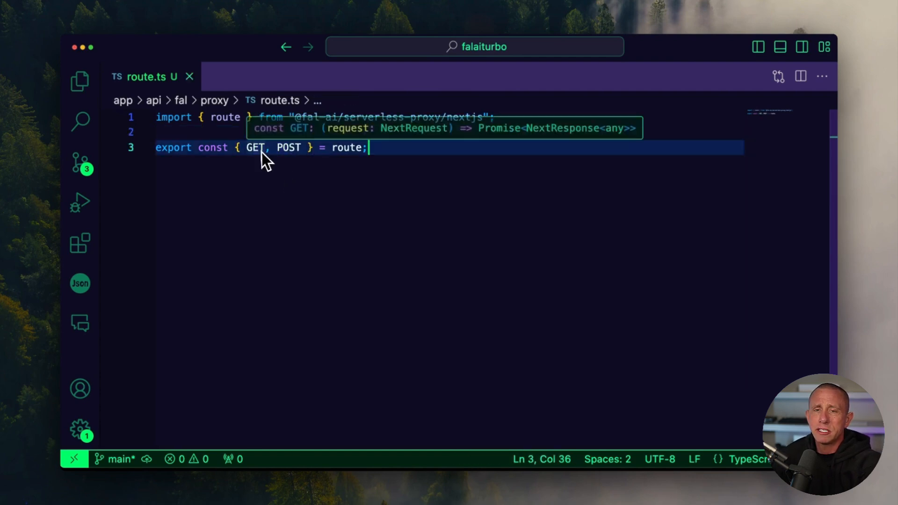
pyautogui.moveTo(223, 181)
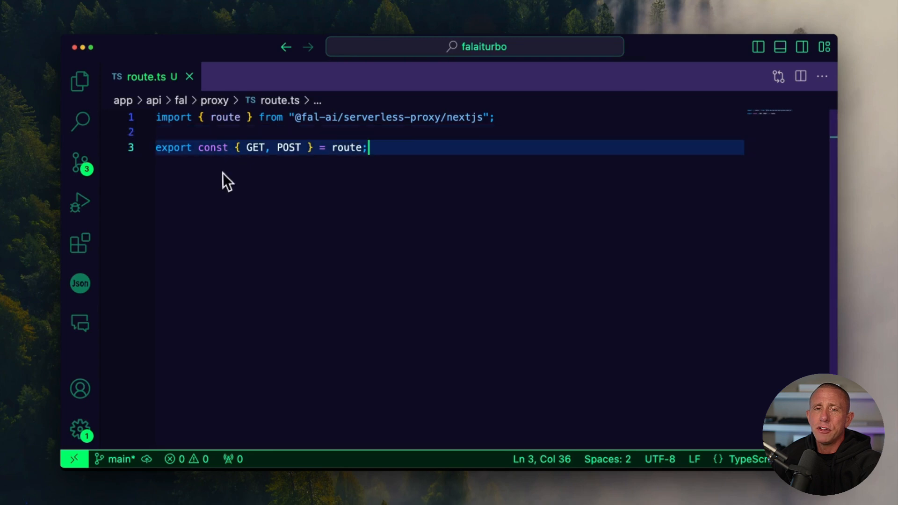
pyautogui.moveTo(237, 165)
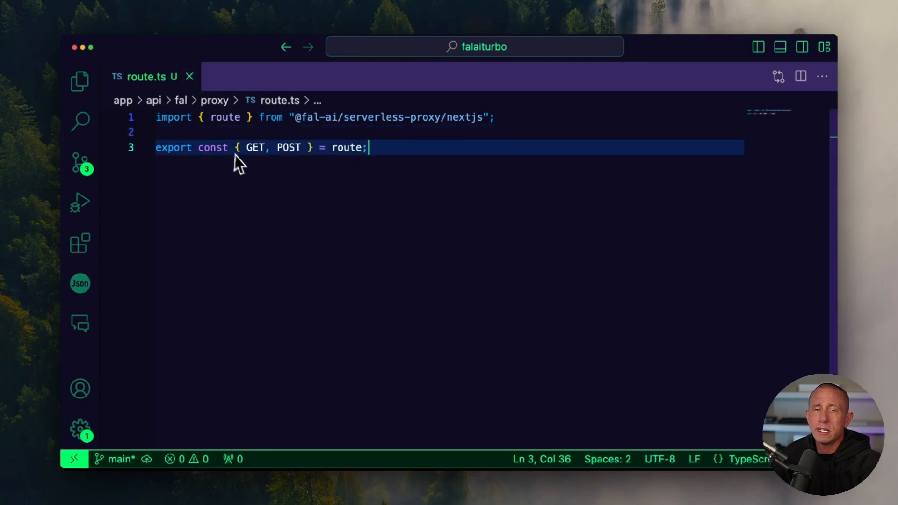
pyautogui.moveTo(244, 168)
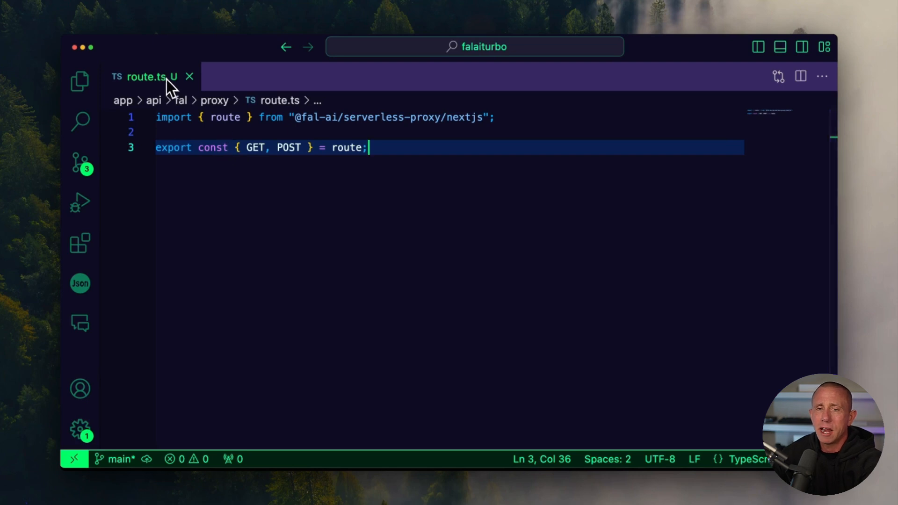
# Step: Add a root-level .env.local file containing FAL_KEY=""
pyautogui.click(190, 77)
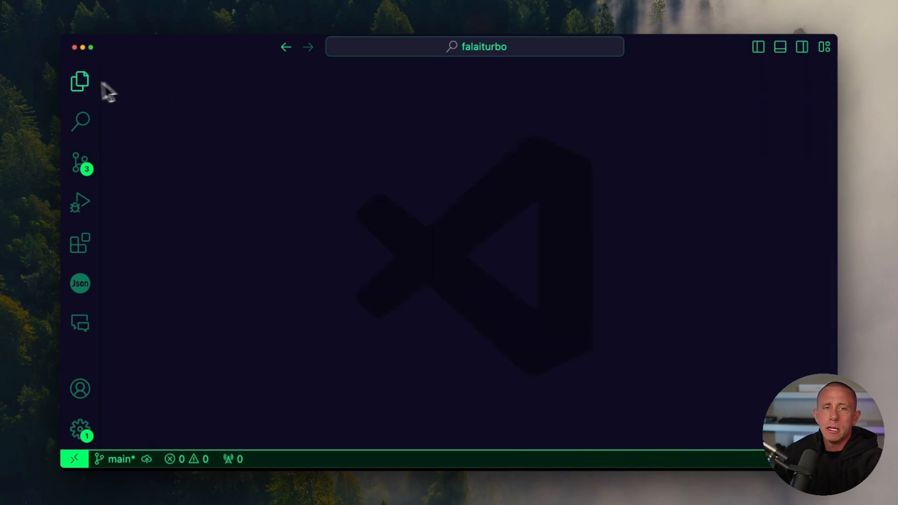
pyautogui.click(80, 81)
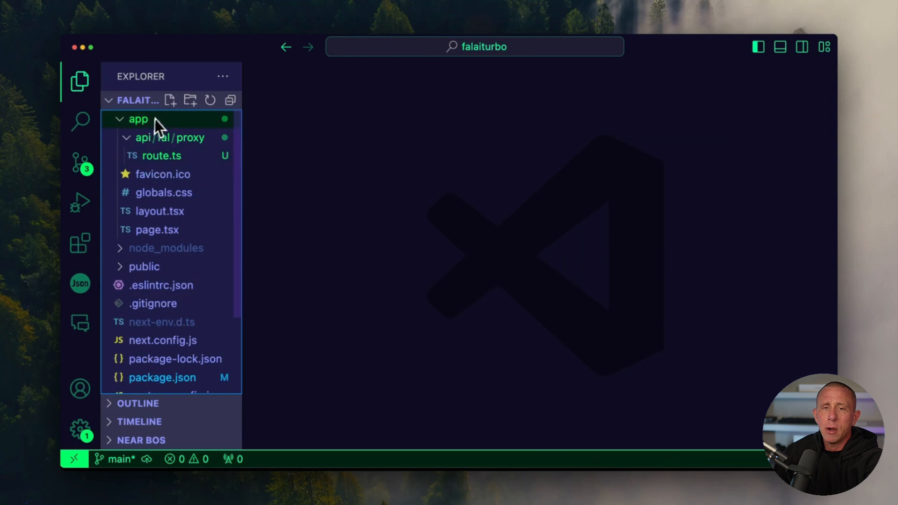
pyautogui.click(138, 120)
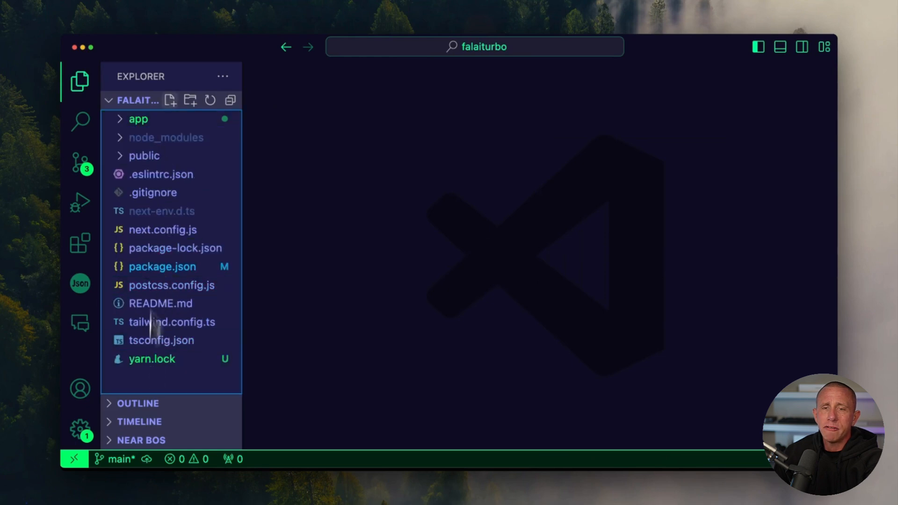
pyautogui.click(170, 100)
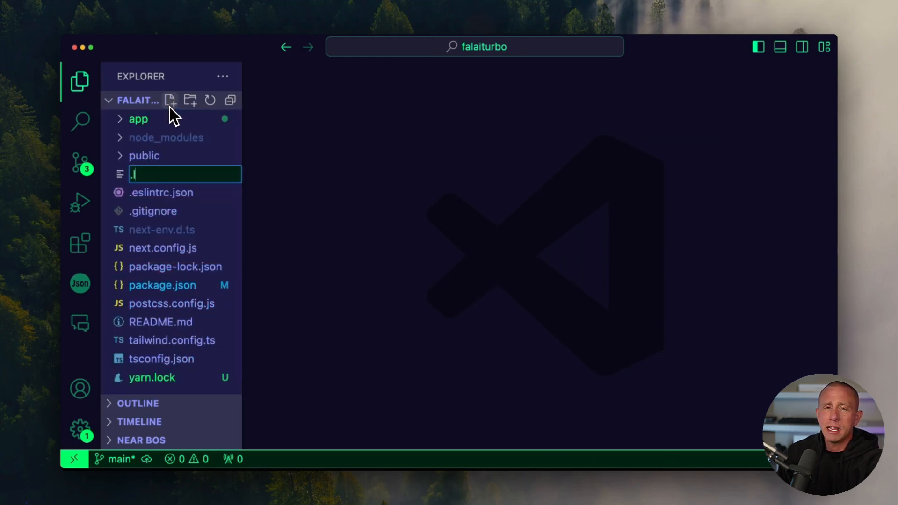
pyautogui.write('.env.local')
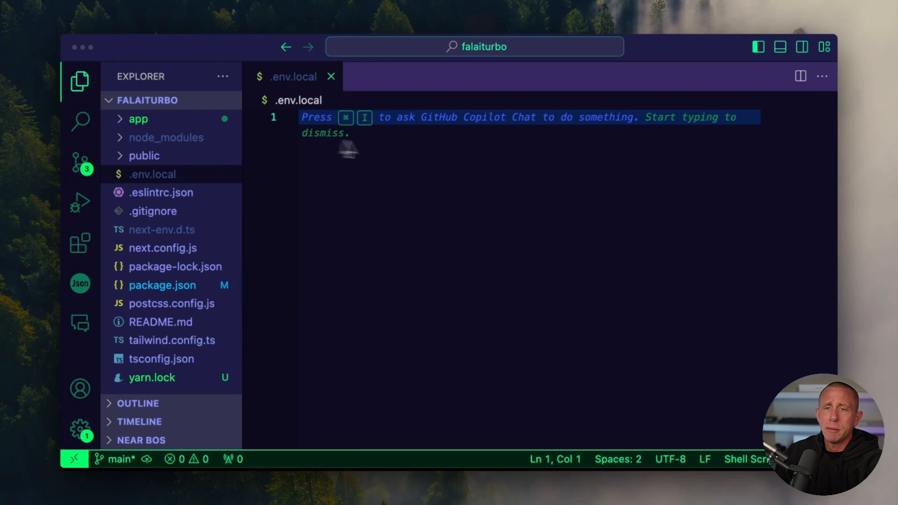
pyautogui.write('FAL_KEY=""')
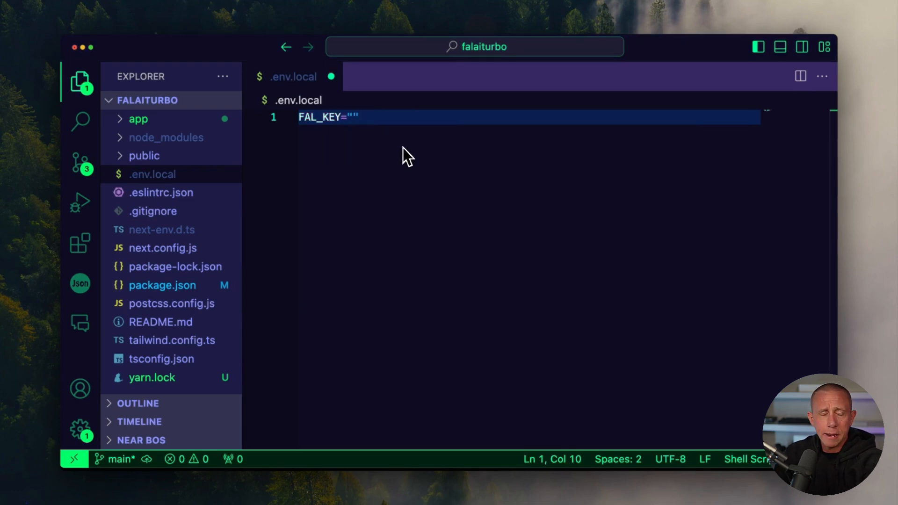
pyautogui.moveTo(618, 20)
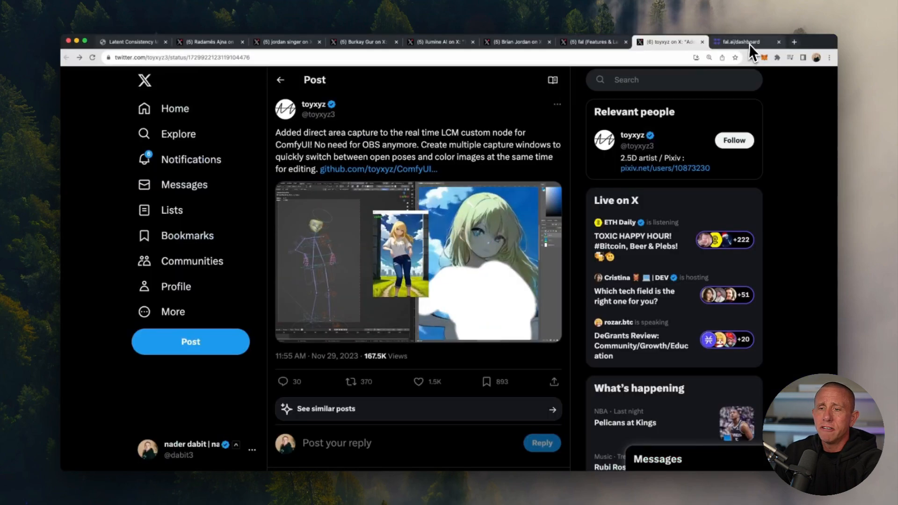
# Step: Generate a fal.ai API key aliased NextTutorial and copy its secret
pyautogui.click(744, 42)
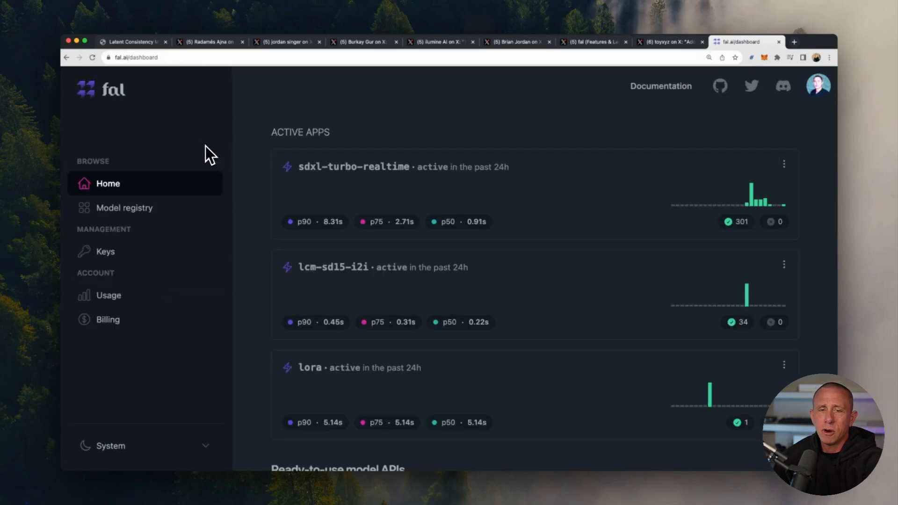
pyautogui.click(105, 251)
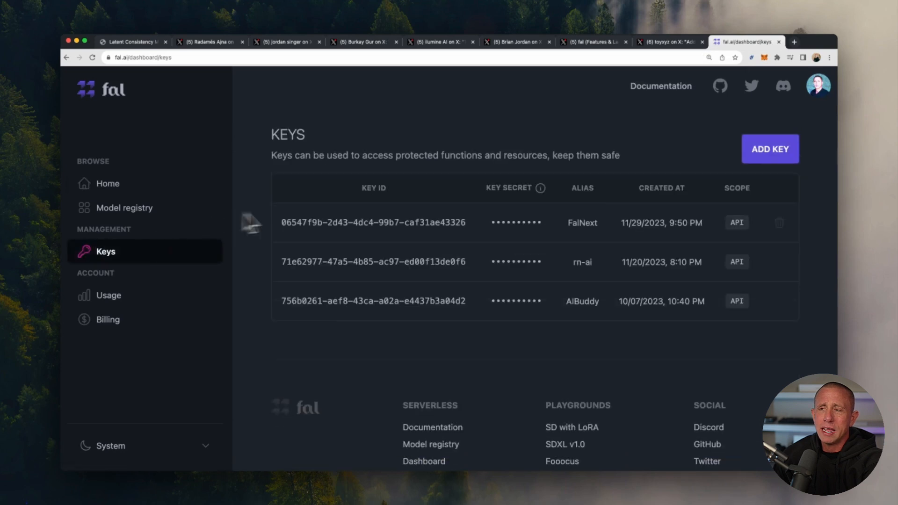
pyautogui.click(770, 149)
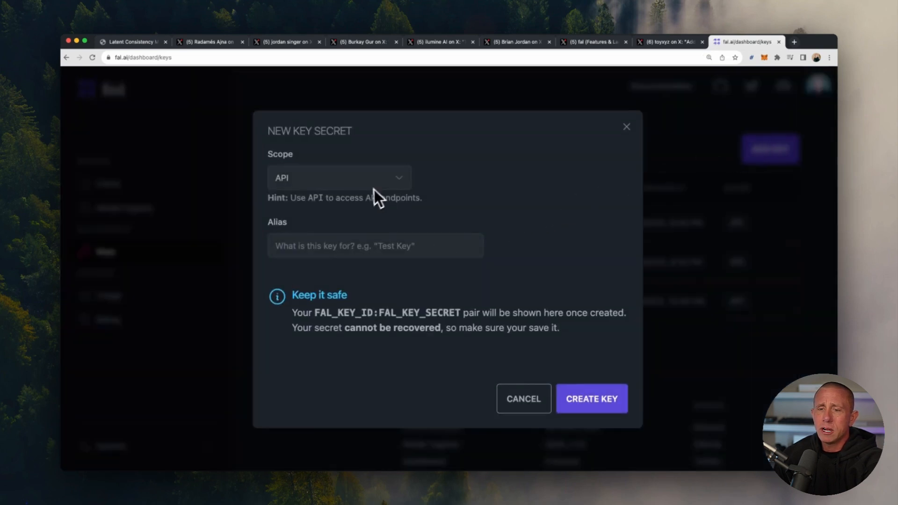
pyautogui.moveTo(358, 257)
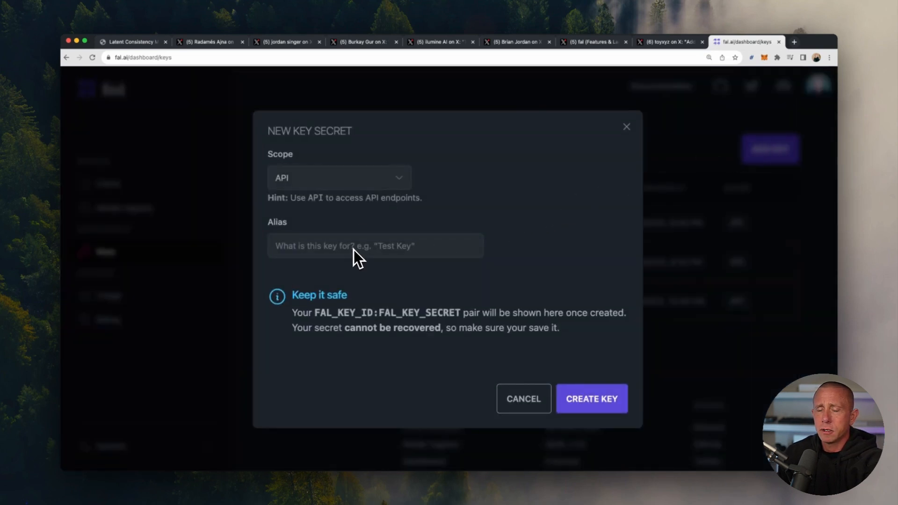
pyautogui.write('NextTuto')
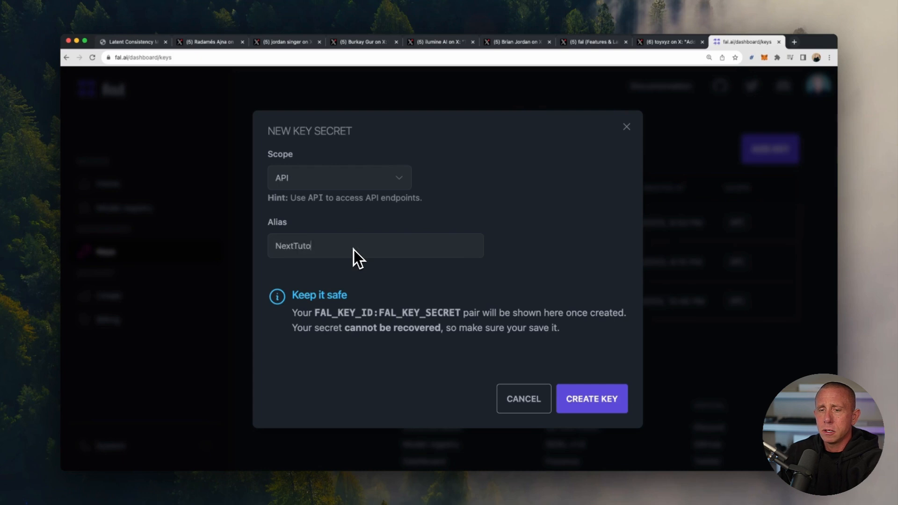
pyautogui.click(591, 398)
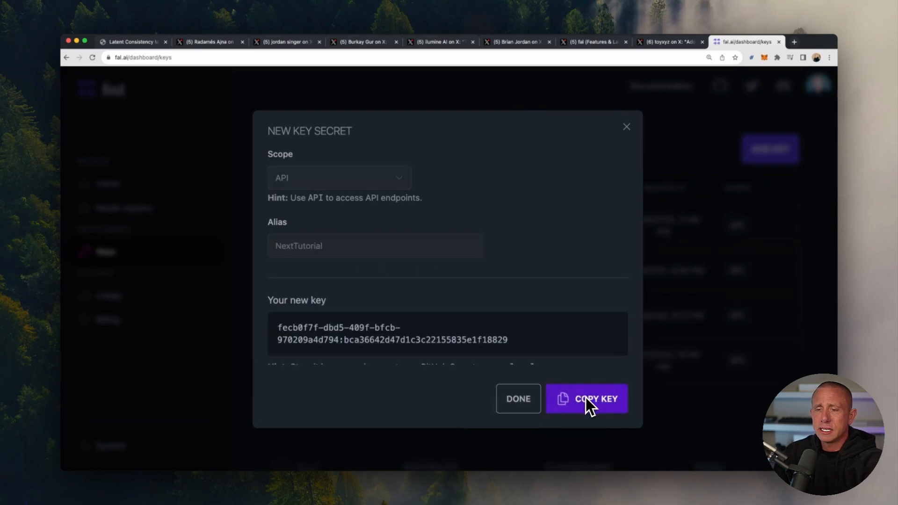
pyautogui.click(586, 398)
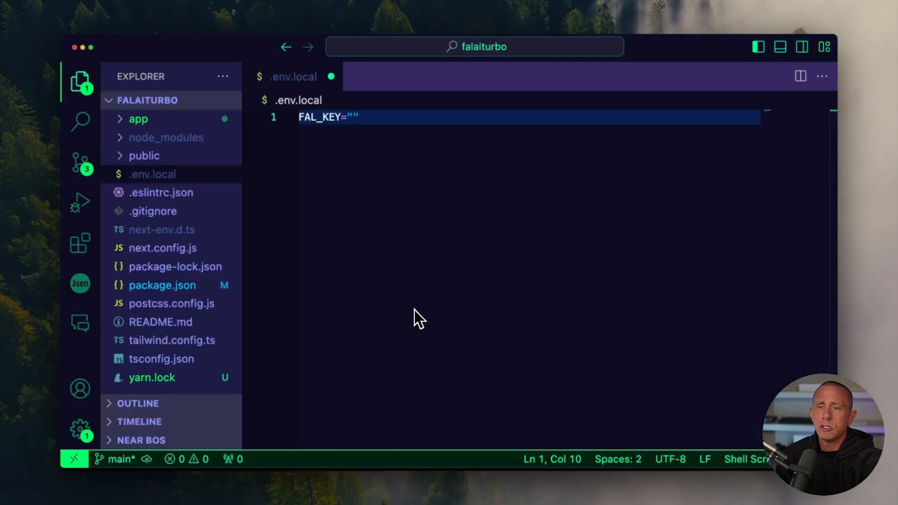
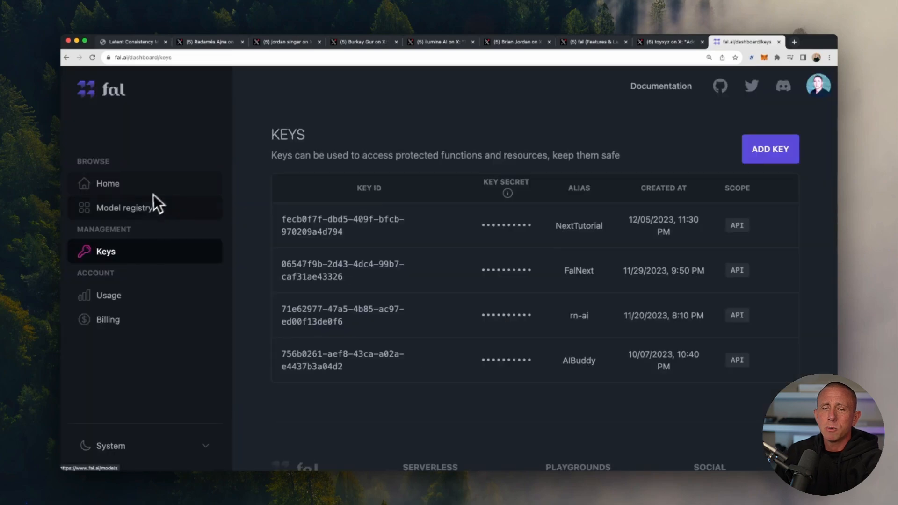
# Step: Browse the fal model registry and view the Stable Diffusion with LoRAs API docs
pyautogui.click(125, 207)
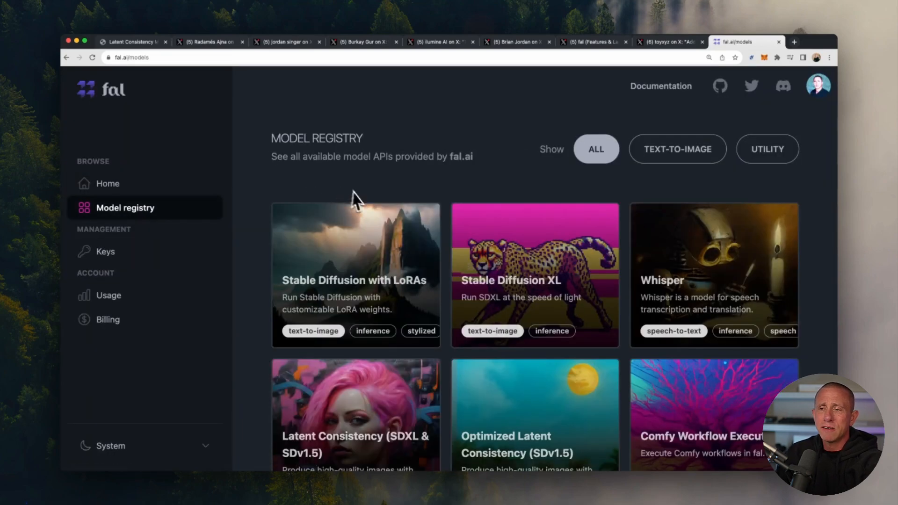
pyautogui.scroll(-3)
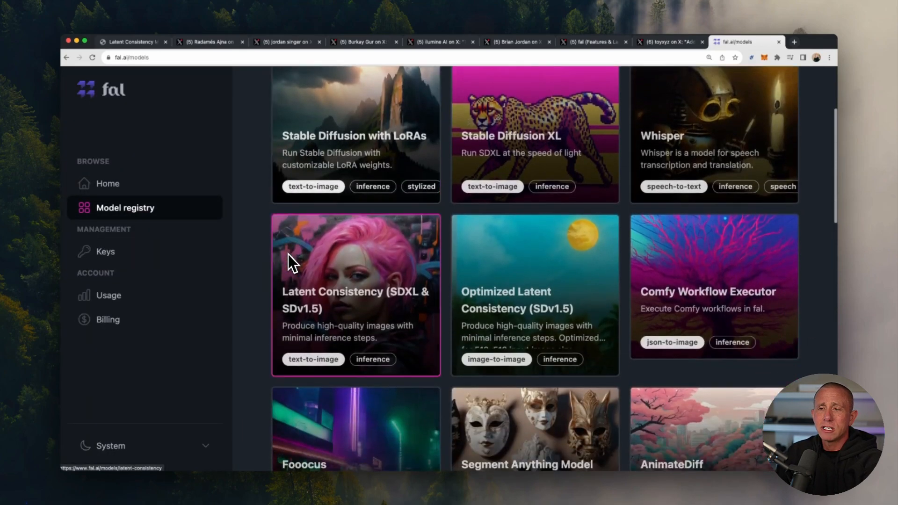
pyautogui.scroll(-3)
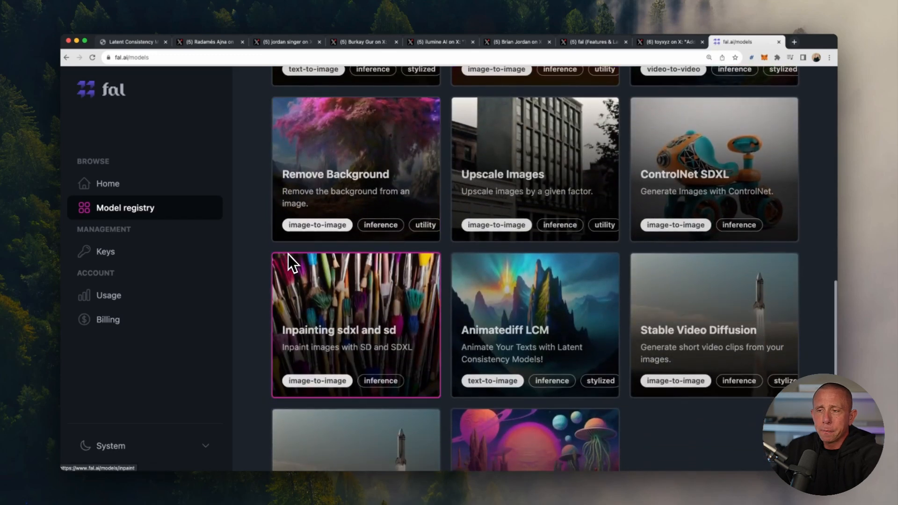
pyautogui.moveTo(293, 245)
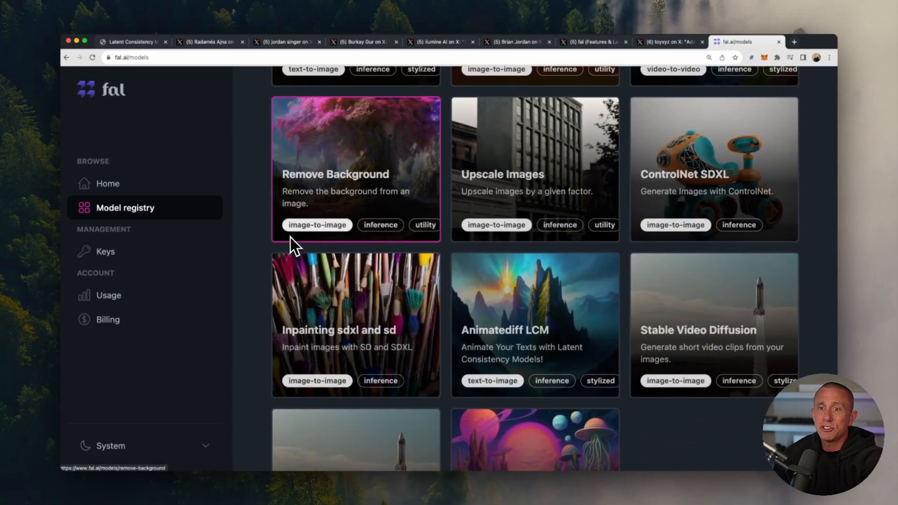
pyautogui.scroll(-3)
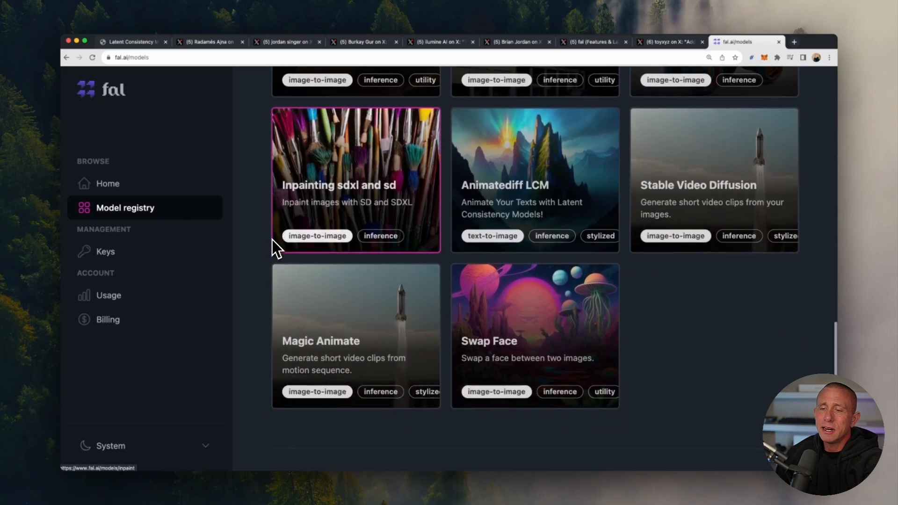
pyautogui.scroll(3)
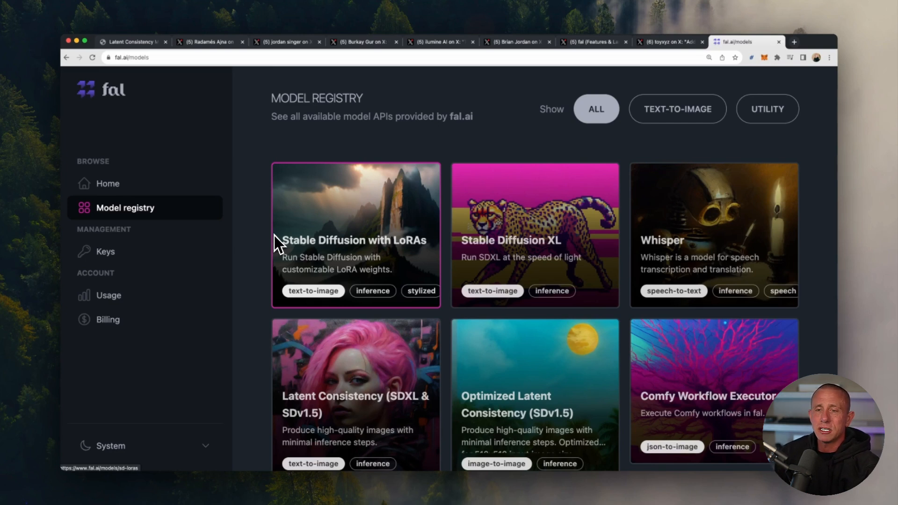
pyautogui.click(355, 234)
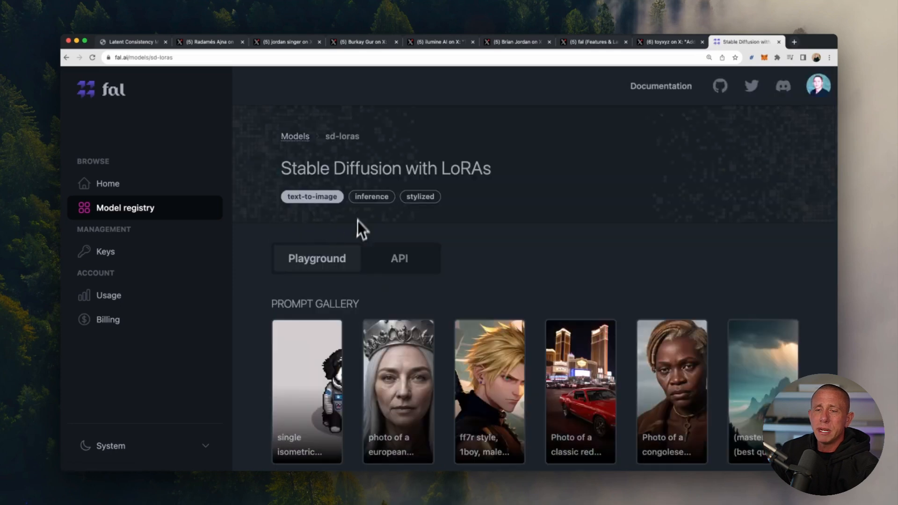
pyautogui.click(398, 258)
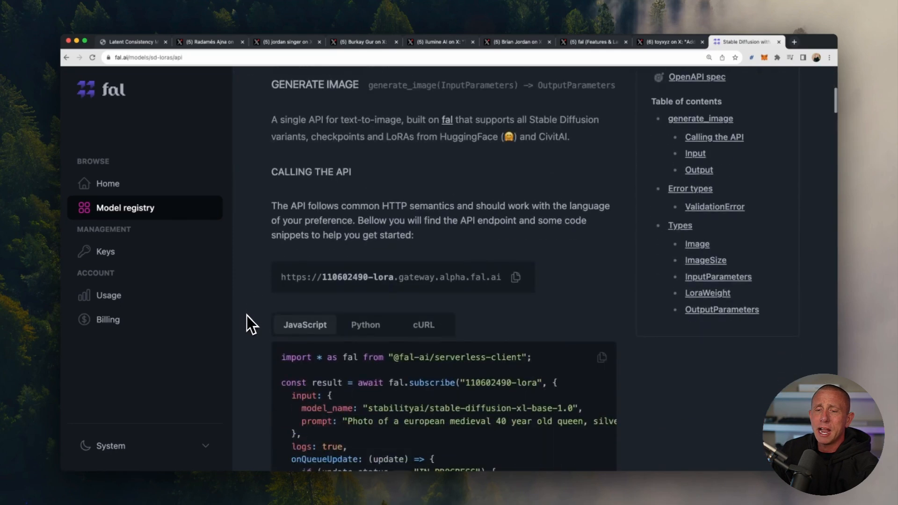
pyautogui.scroll(-3)
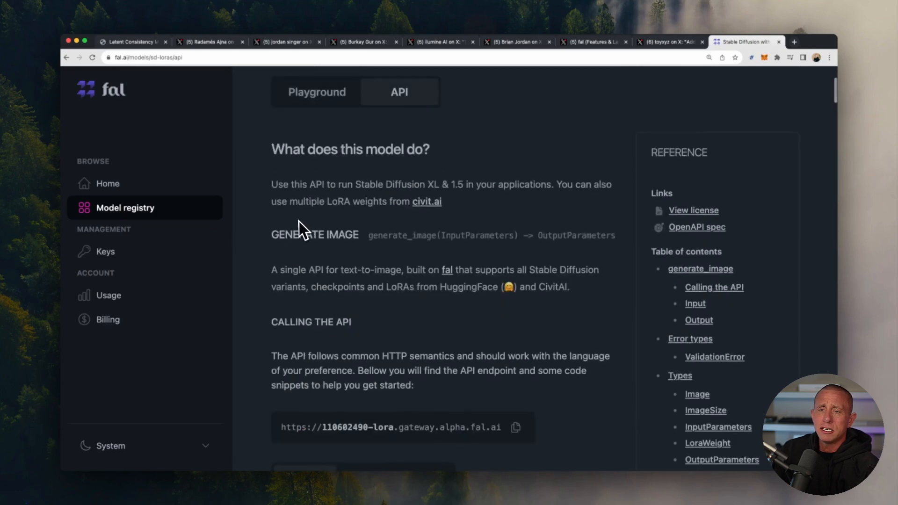
pyautogui.click(125, 207)
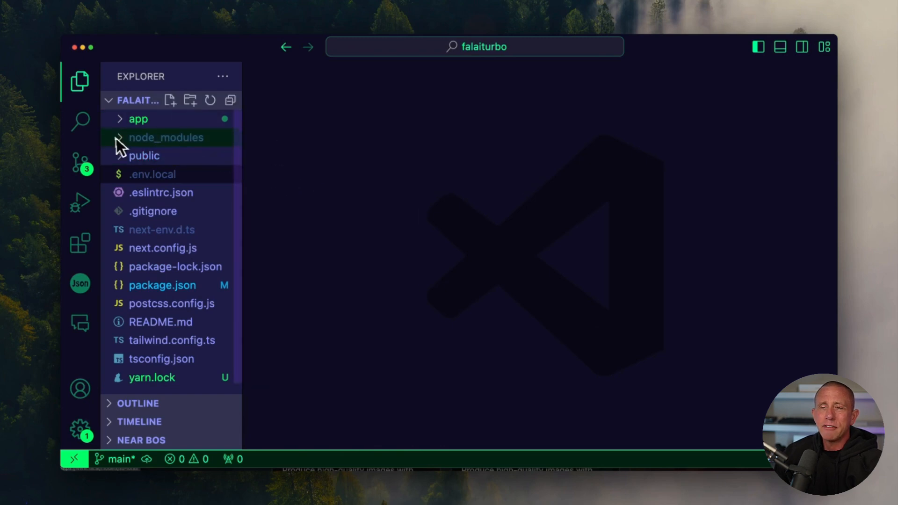
# Step: Open app/page.tsx and replace its boilerplate with an empty <main className="p-10">
pyautogui.click(138, 119)
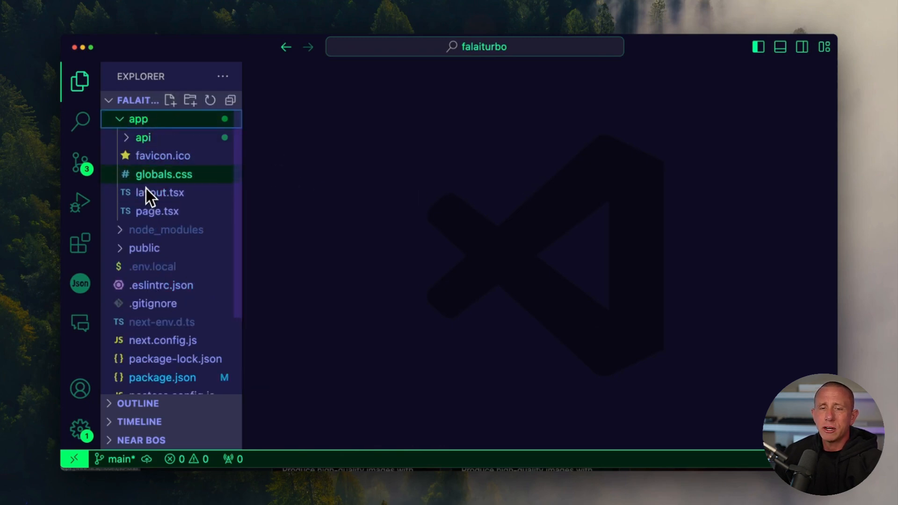
pyautogui.doubleClick(158, 211)
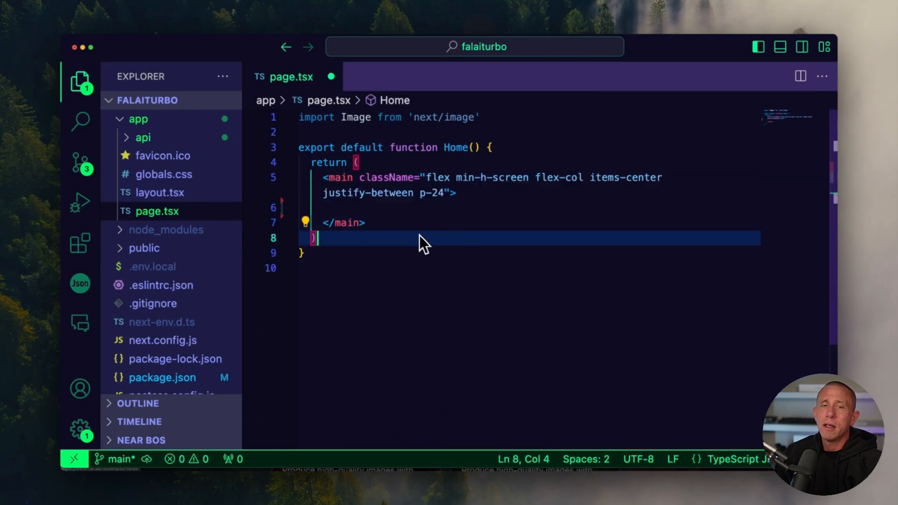
pyautogui.click(80, 81)
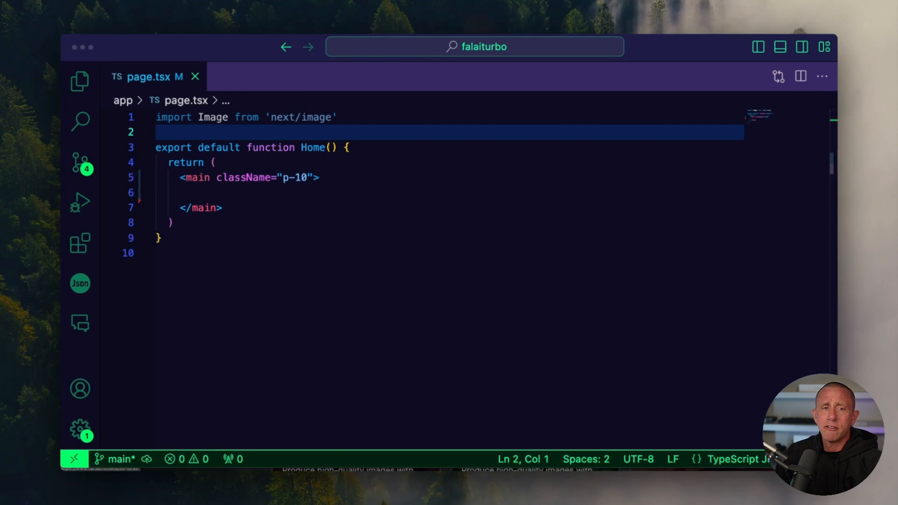
pyautogui.moveTo(270, 143)
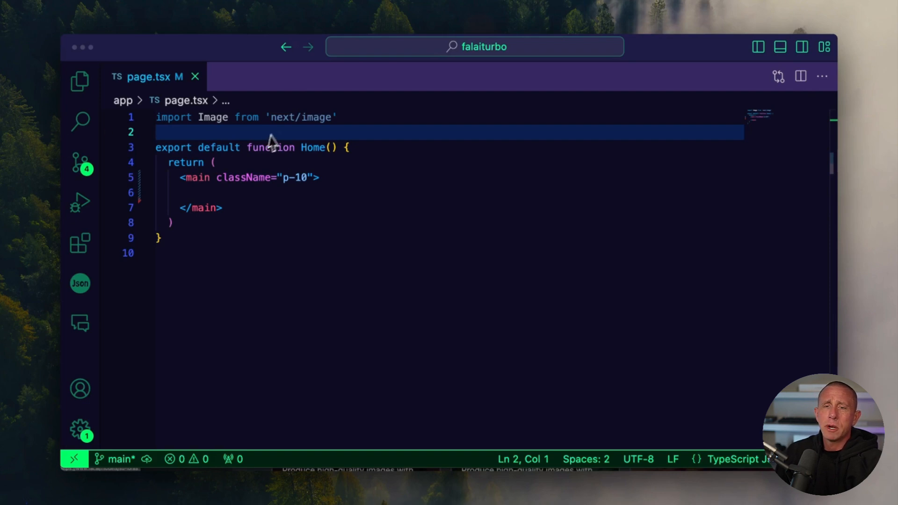
# Step: Add 'use client' and import useState plus Excalidraw, exportToBlob and serializeAsJSON
pyautogui.write("'use client'")
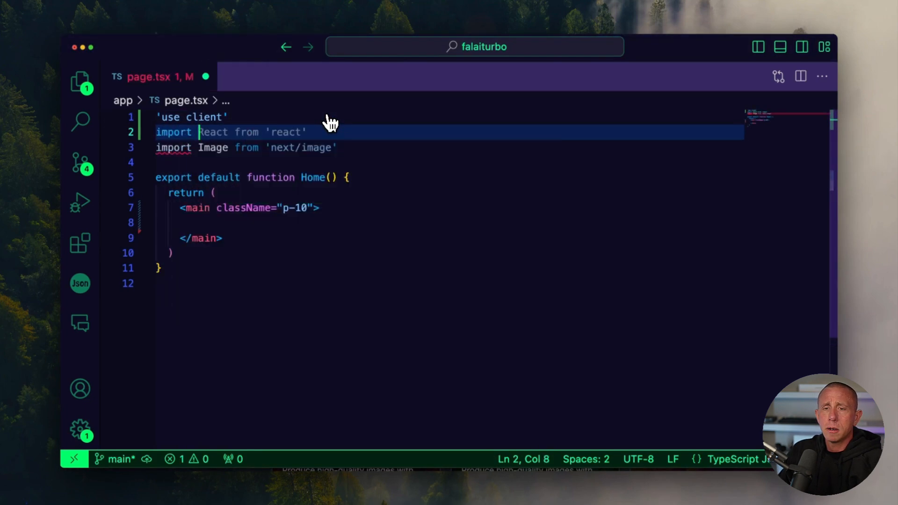
pyautogui.write('{ useState }')
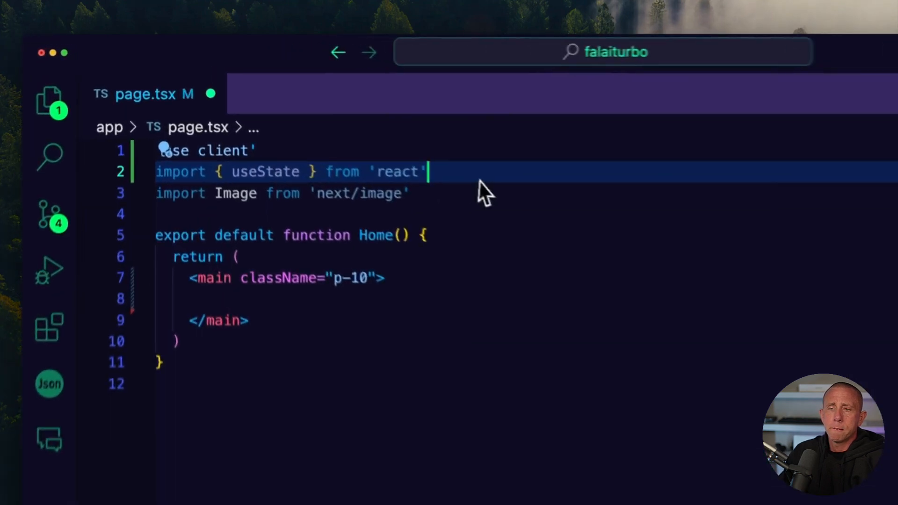
pyautogui.press('Enter')
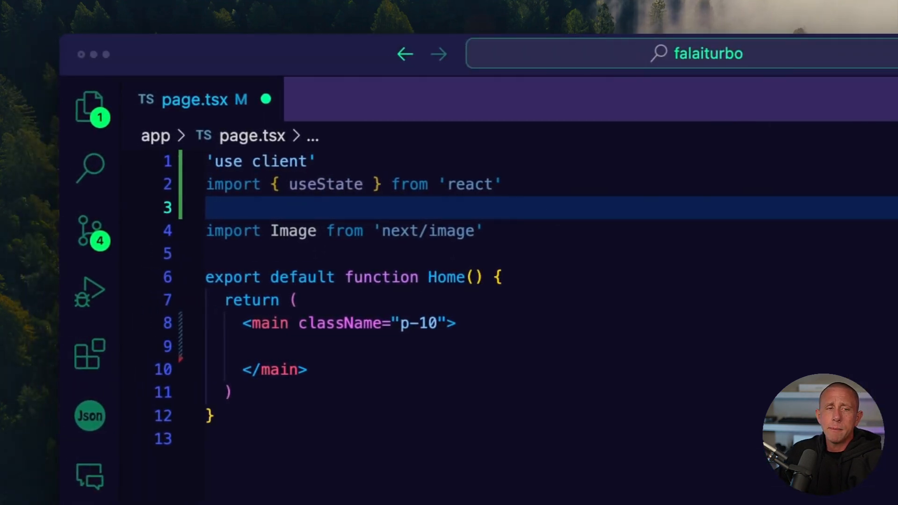
pyautogui.write('import { Excalidraw, exportToBlob, serializeAsJSON } from "@excalidraw/excalidraw"')
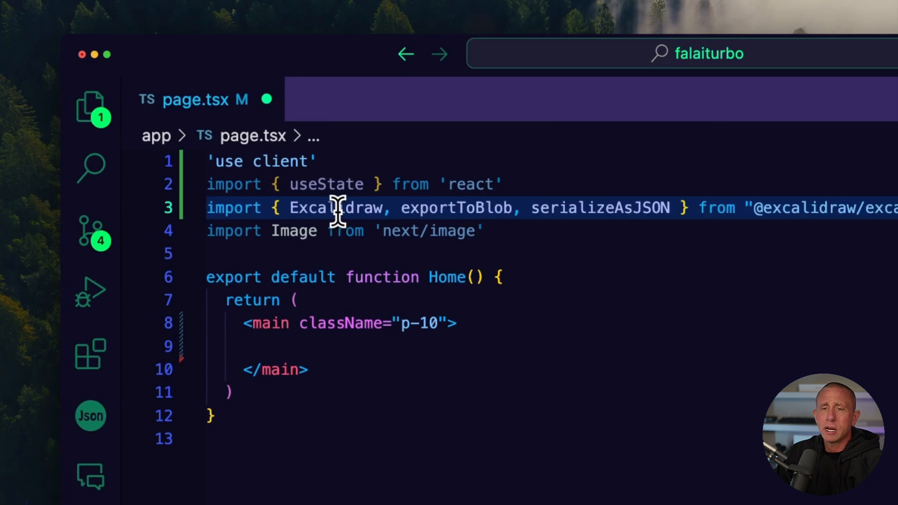
pyautogui.doubleClick(457, 207)
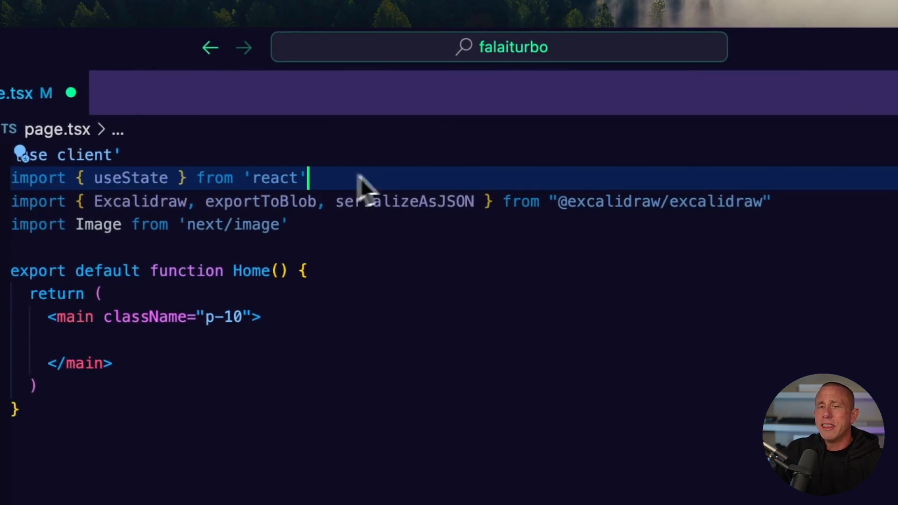
pyautogui.doubleClick(404, 201)
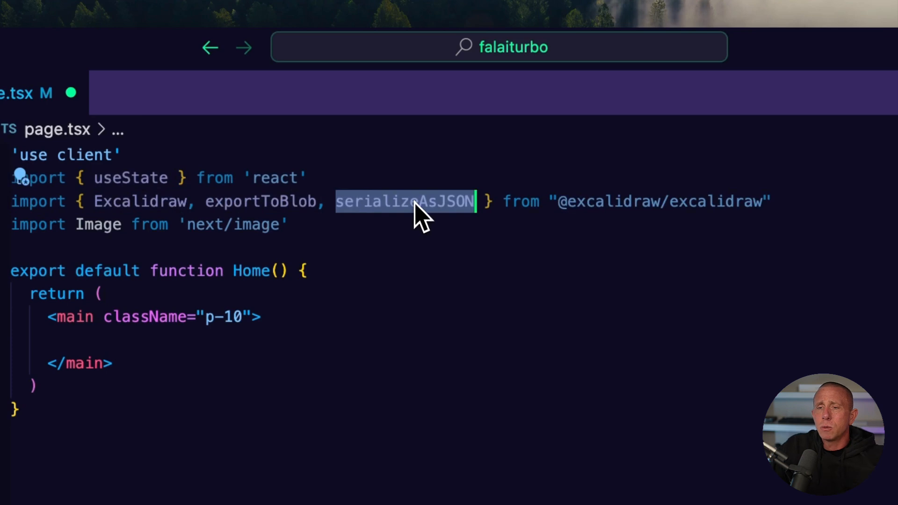
pyautogui.moveTo(405, 201)
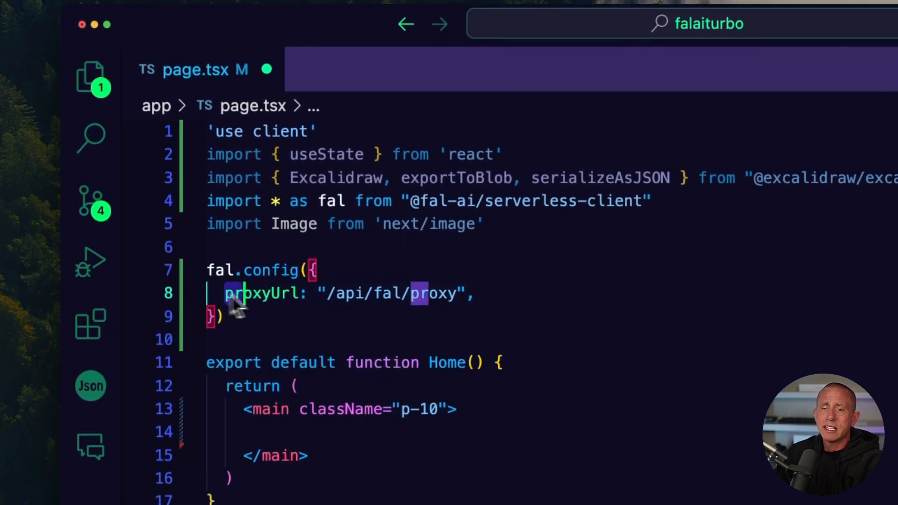
# Step: Import fal, set proxyUrl to /api/fal/proxy, and define a random seed and baseArgs
pyautogui.click(224, 316)
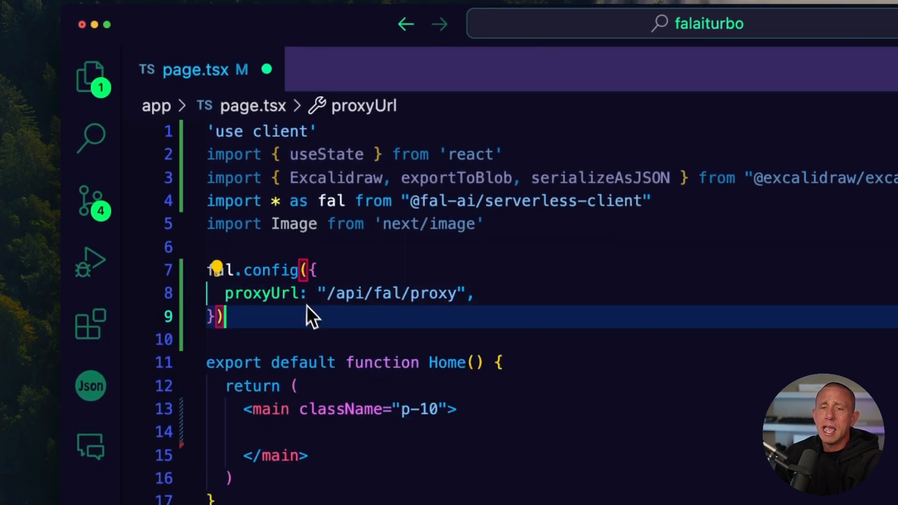
pyautogui.click(91, 78)
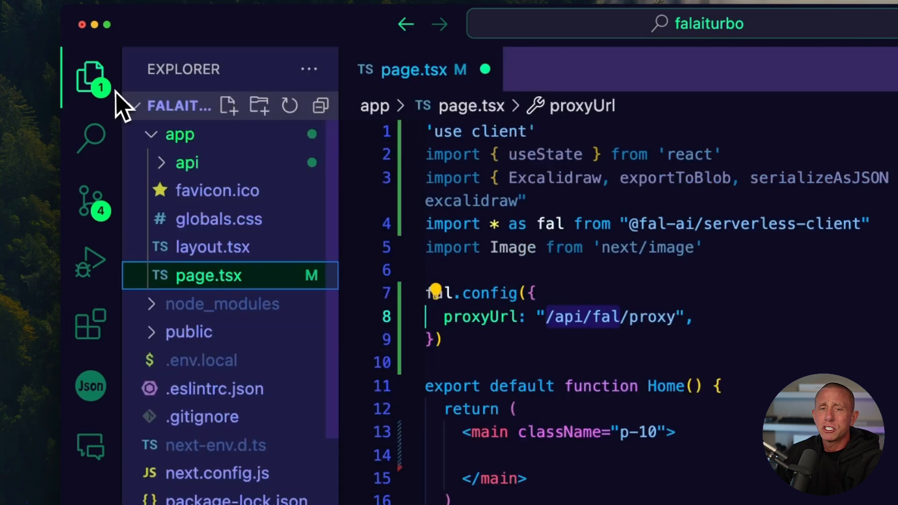
pyautogui.click(186, 162)
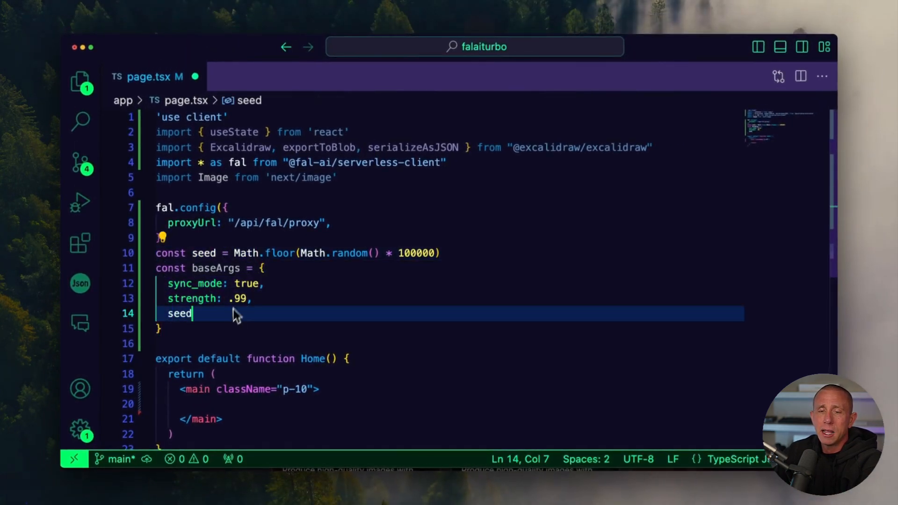
pyautogui.moveTo(194, 313); pyautogui.dragTo(252, 298)
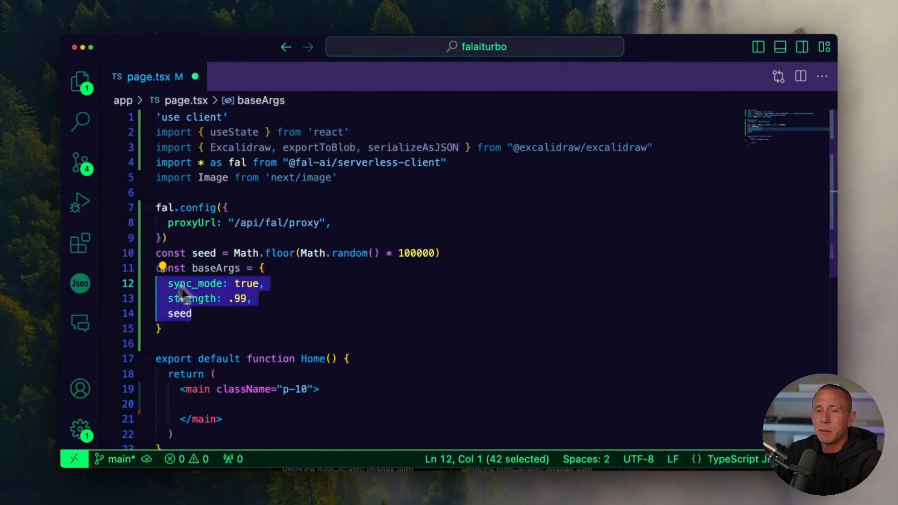
pyautogui.click(192, 314)
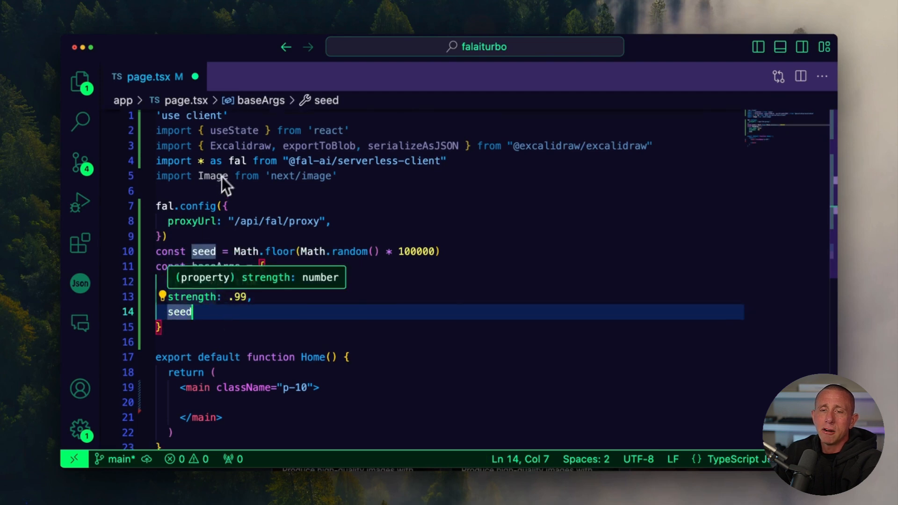
pyautogui.rightClick(234, 161)
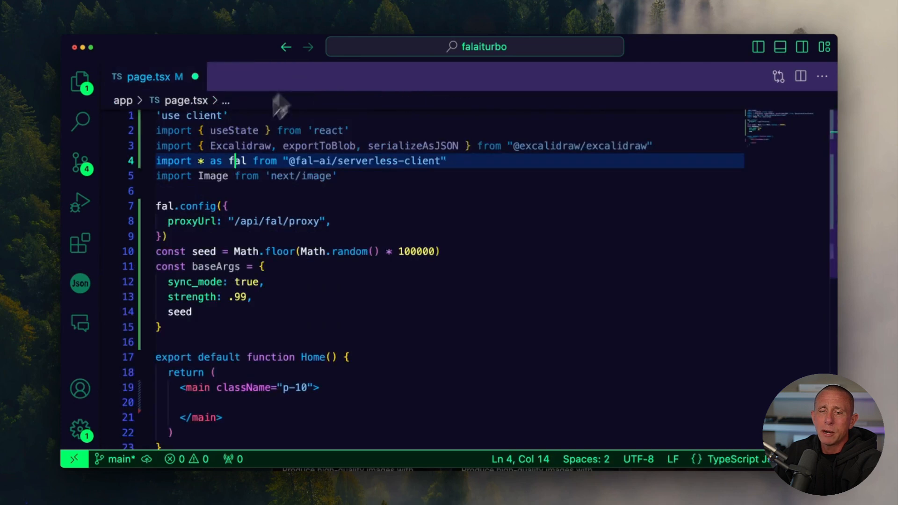
pyautogui.moveTo(158, 247); pyautogui.dragTo(194, 291)
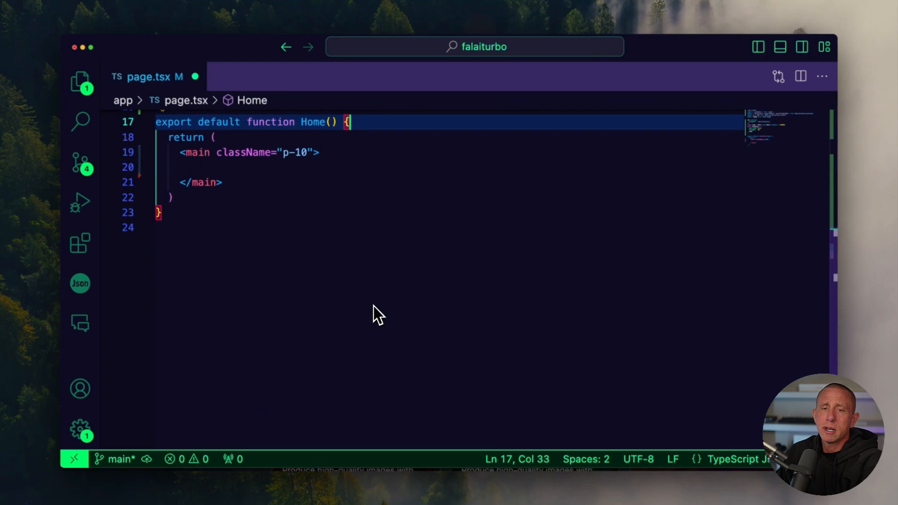
# Step: Add the input state with a 'masterpice, best quality, A cinematic shot' default prompt
pyautogui.write("const [input, setInput] = useState('masterpice, best quality, A cinematic shot of a baby raccoon wearing an intricate italian priest robe')")
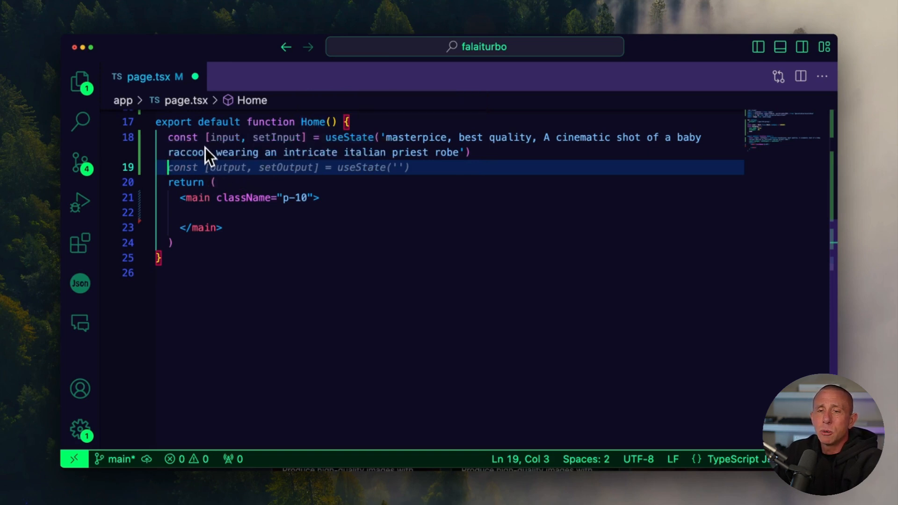
pyautogui.press('Backspace')
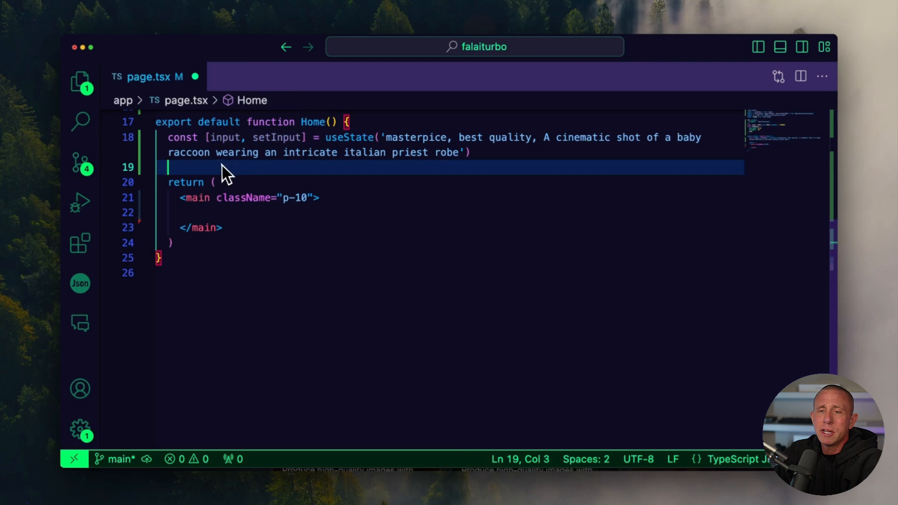
pyautogui.doubleClick(347, 137)
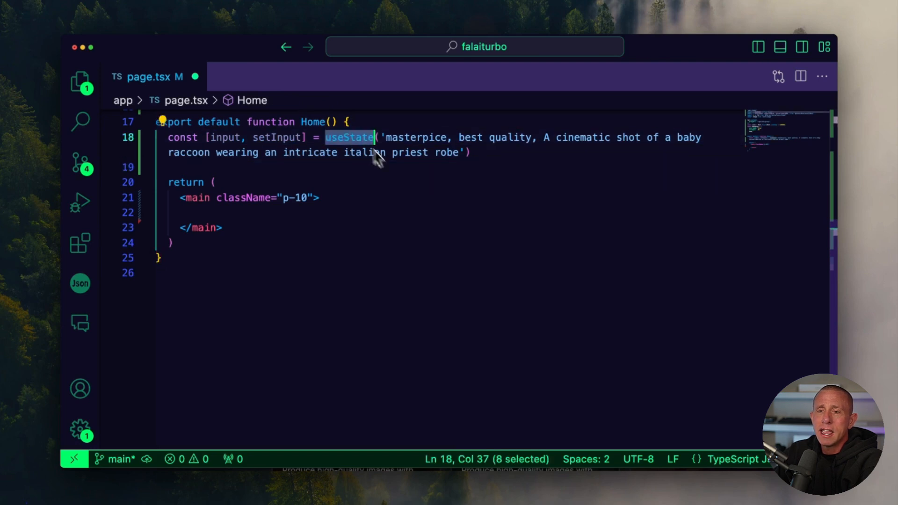
pyautogui.moveTo(378, 137); pyautogui.dragTo(458, 152)
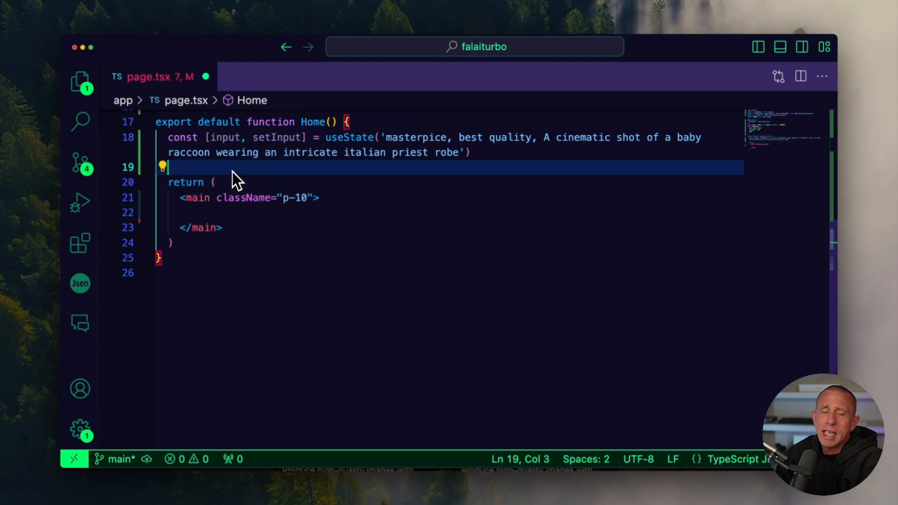
# Step: Add useState hooks for image, sceneData and the Excalidraw API reference
pyautogui.write('const [image, setImage] = useState(null)')
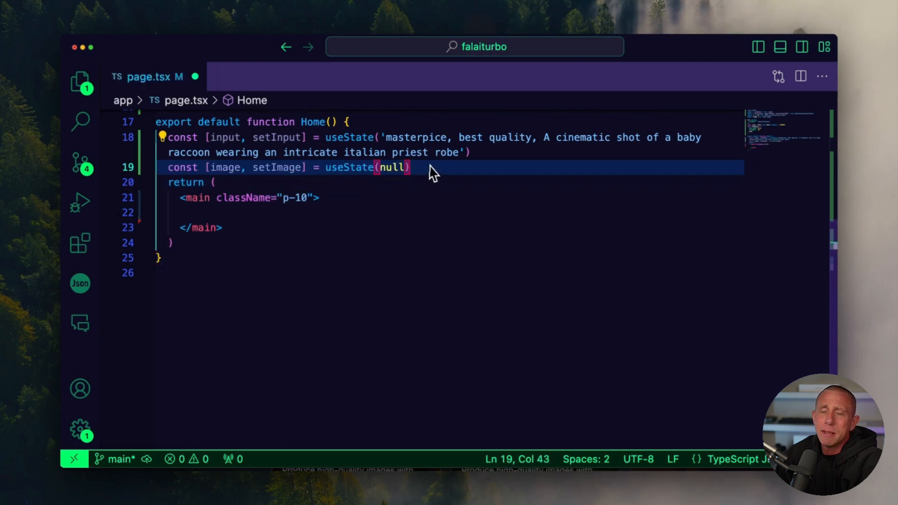
pyautogui.write('const [loading, setLoading] = useState(false)')
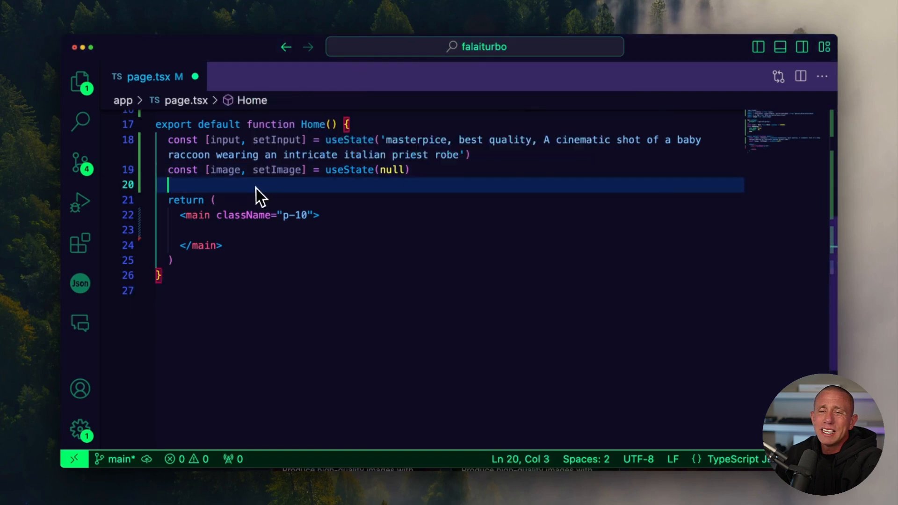
pyautogui.write('const [sceneData, setSceneData] = useState<any>(null)')
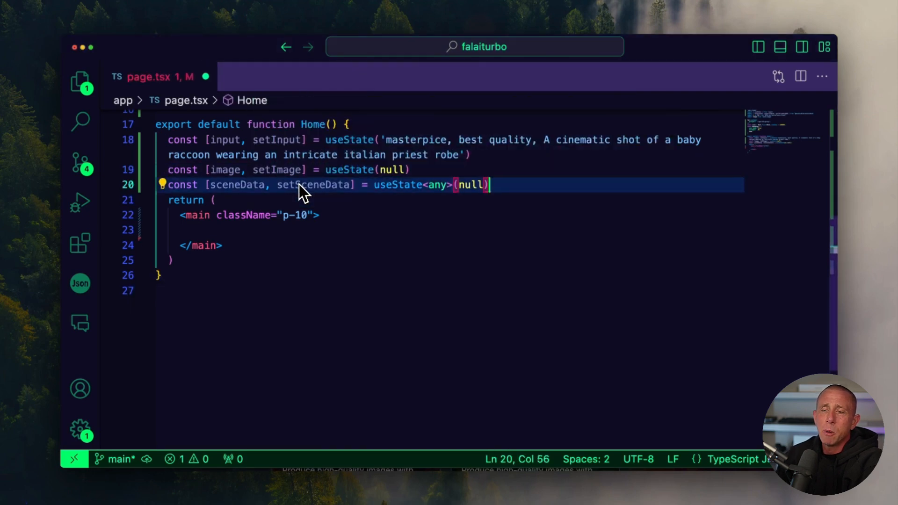
pyautogui.write('const [loading, setLoading] = useState(false)')
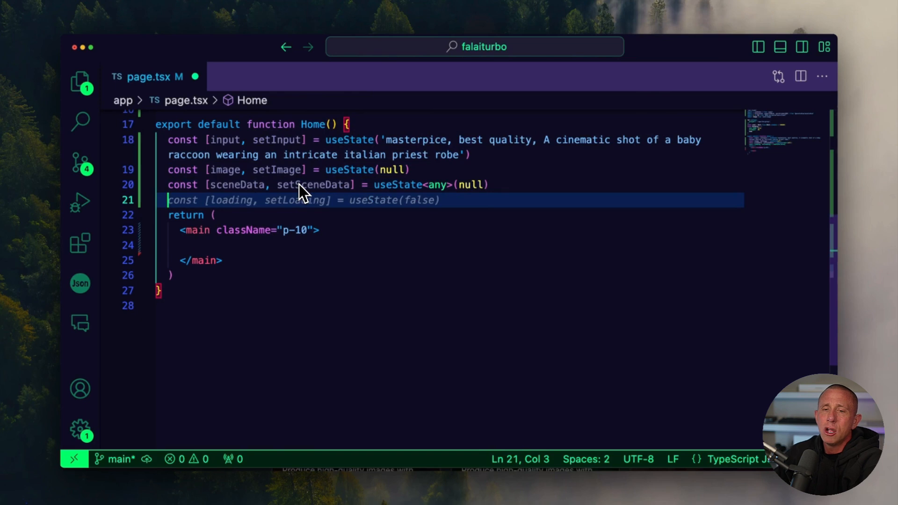
pyautogui.moveTo(349, 252)
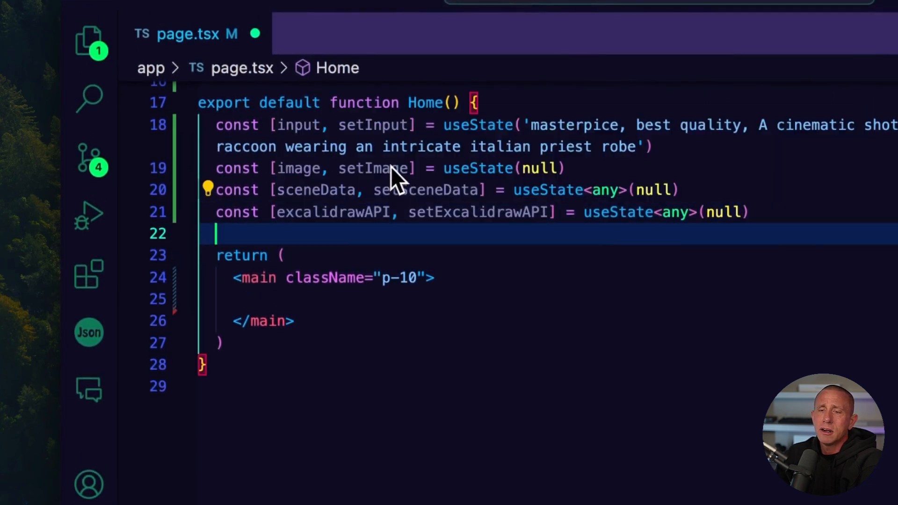
pyautogui.write('const [excalidrawRef, setExcalidrawRef] = useState<any>(null)')
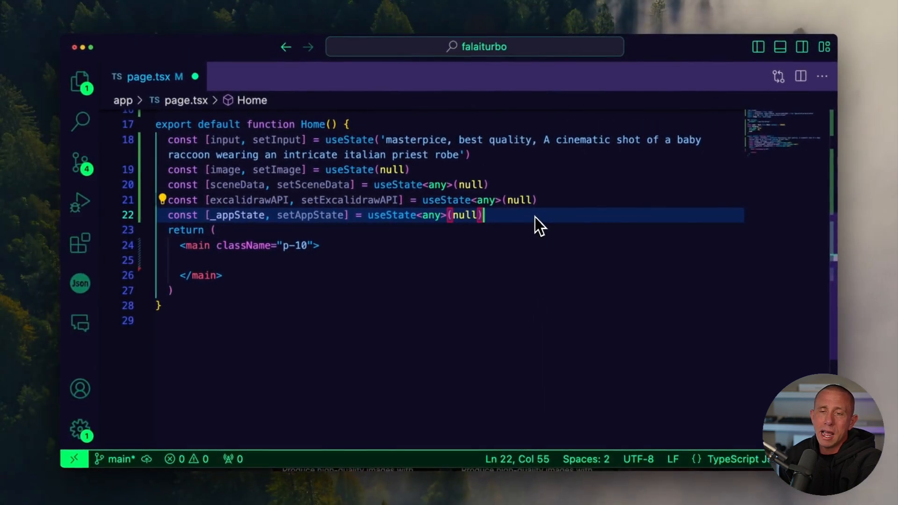
pyautogui.moveTo(524, 226)
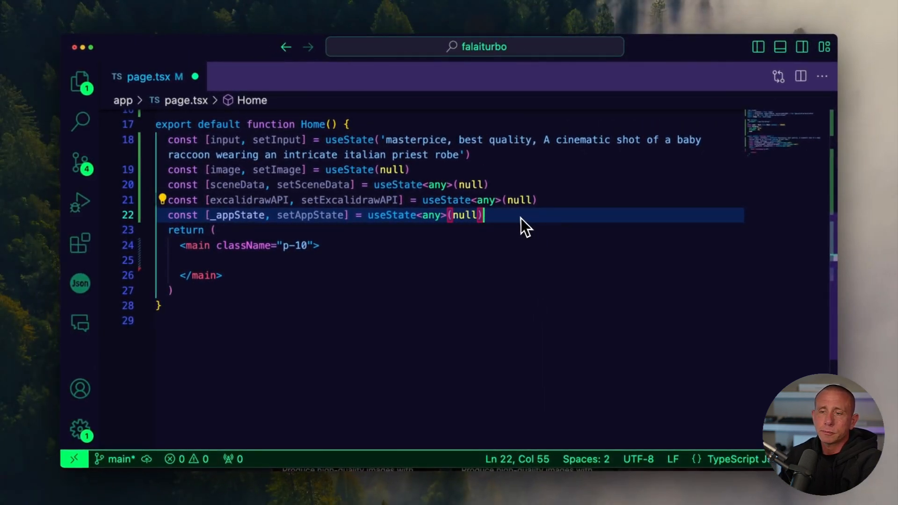
pyautogui.write('const [loading, setLoading] = useState(false)')
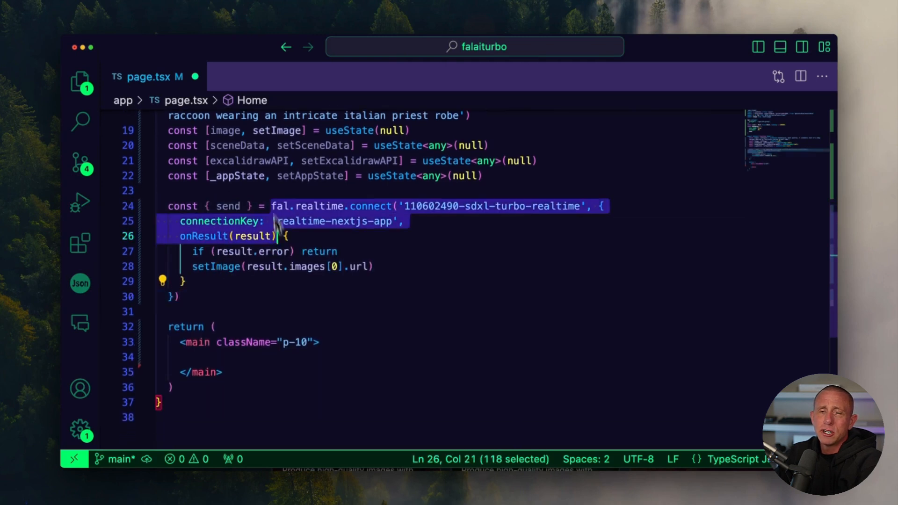
# Step: Connect to 110602490-sdxl-turbo-realtime, setting images on results, with connectionKey suffix -10
pyautogui.click(175, 297)
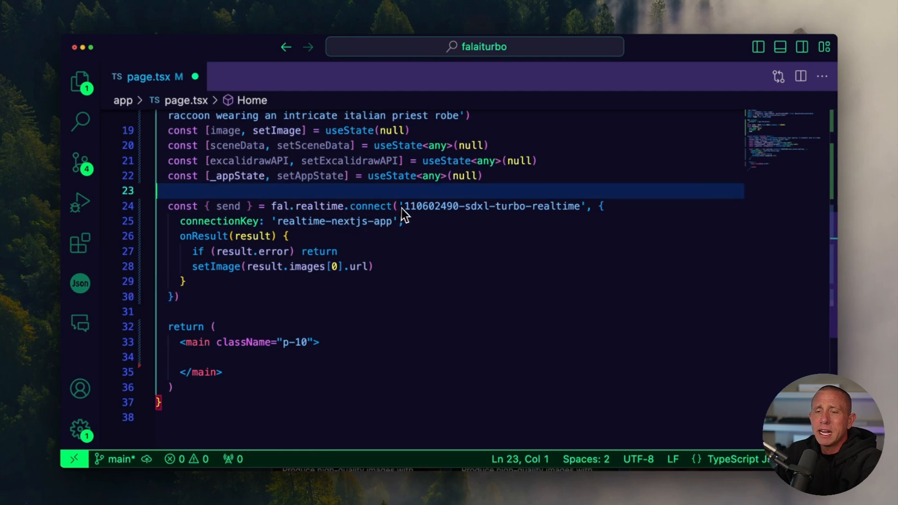
pyautogui.doubleClick(490, 207)
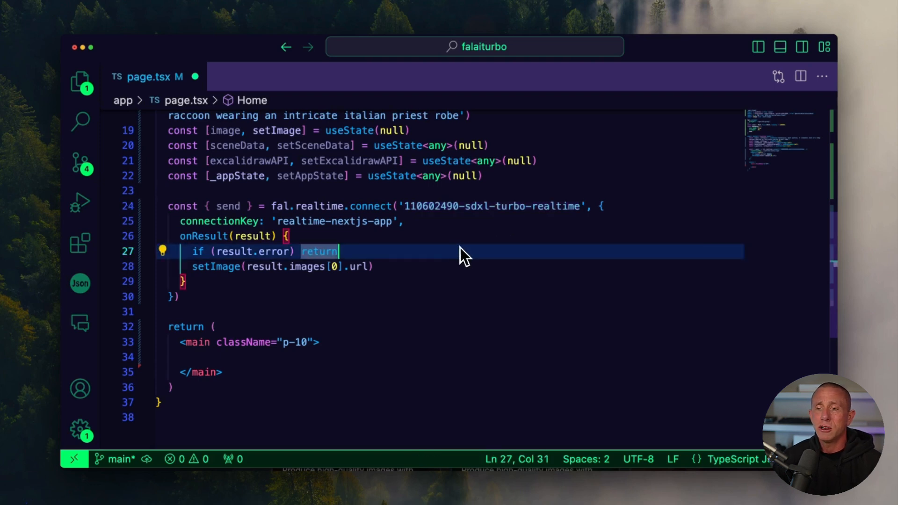
pyautogui.doubleClick(492, 206)
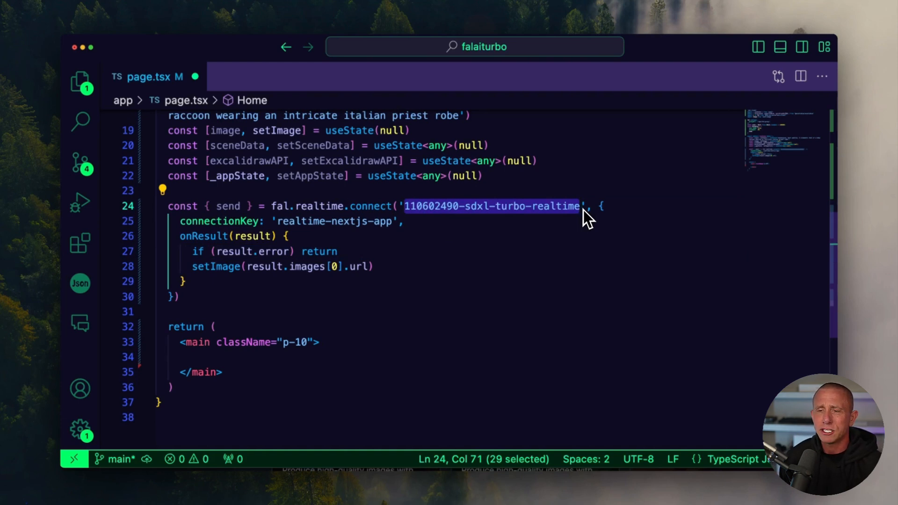
pyautogui.moveTo(529, 209)
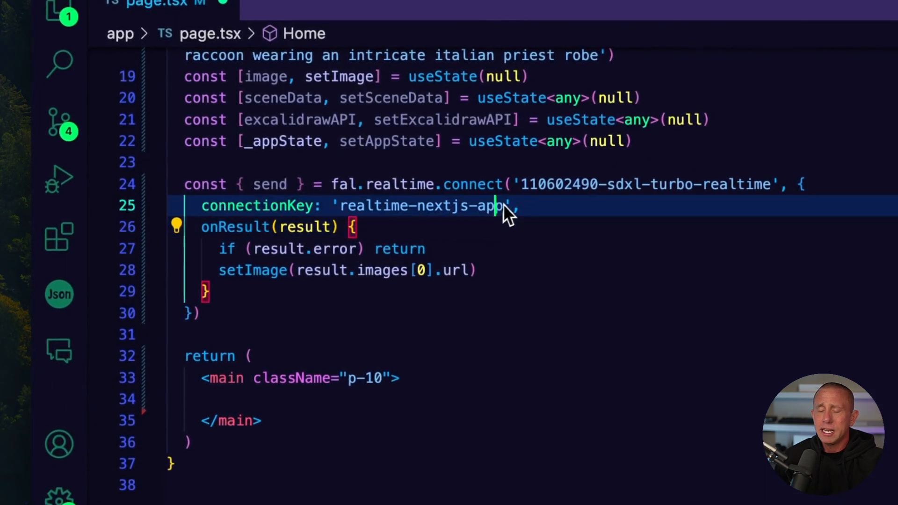
pyautogui.write('-19')
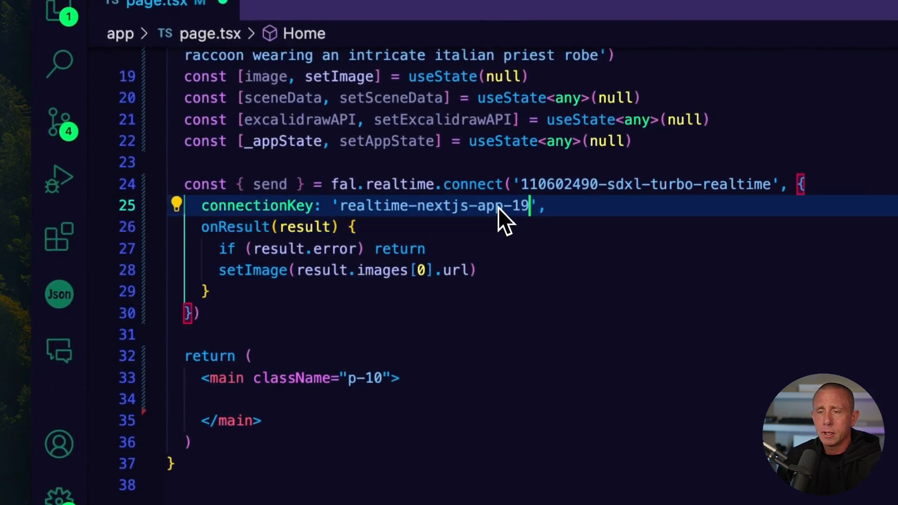
pyautogui.write('0')
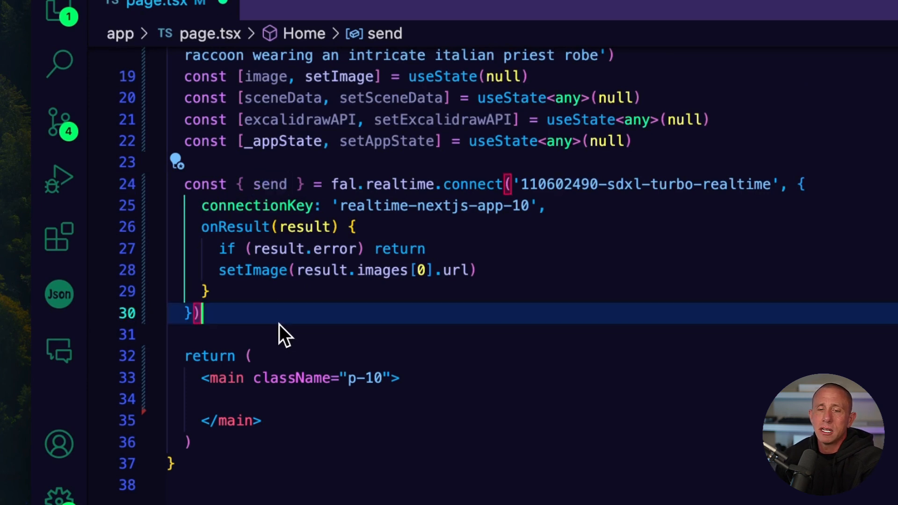
pyautogui.write('// send')
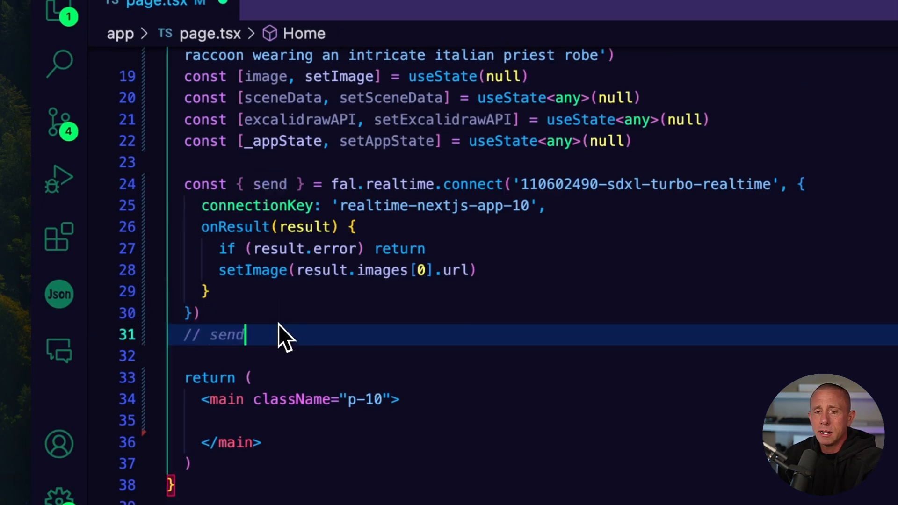
pyautogui.write('(...args)')
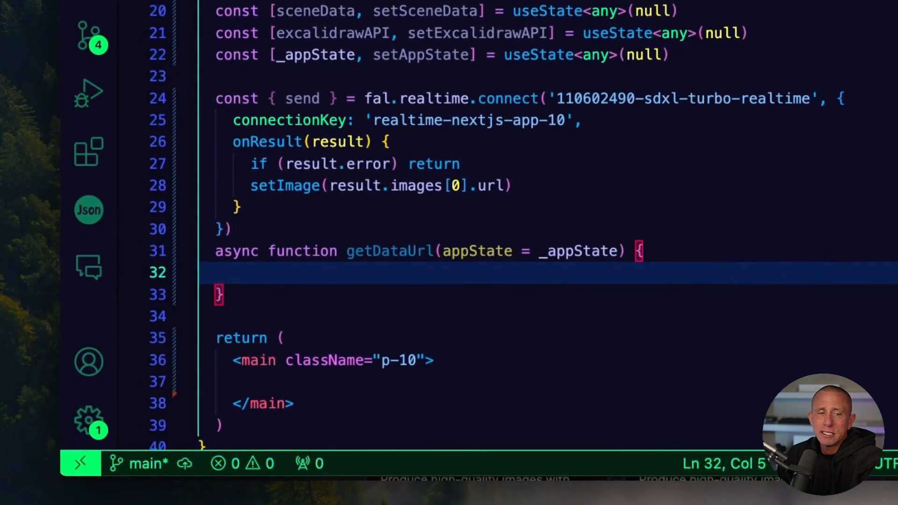
# Step: Scroll through the pasted getDataUrl function exporting scene elements at 450×450
pyautogui.scroll(-3)
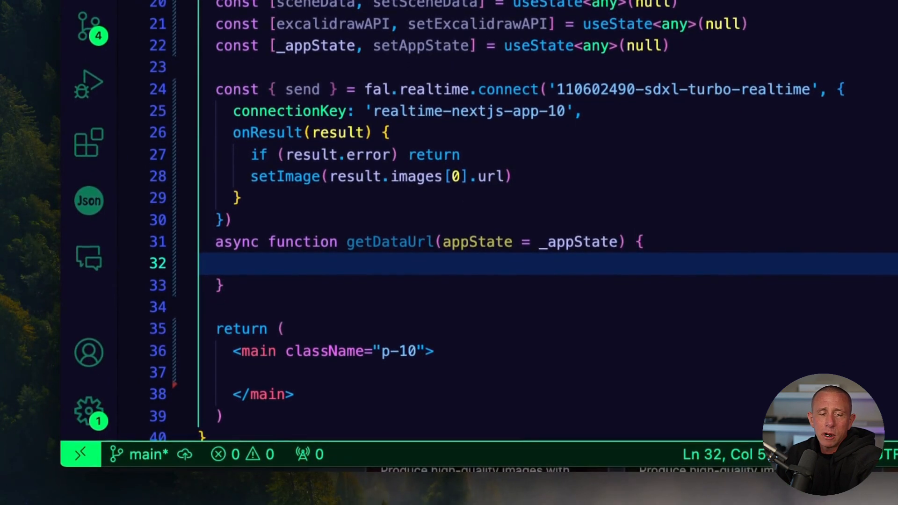
pyautogui.scroll(-3)
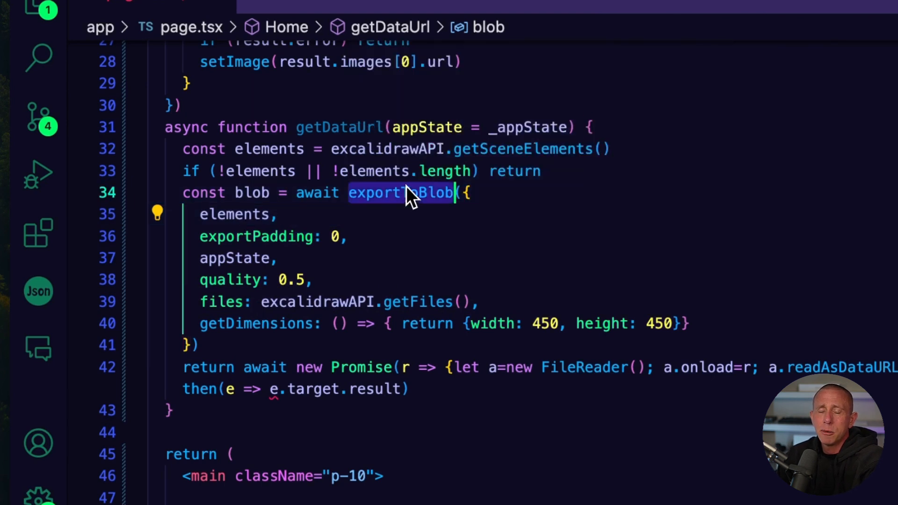
pyautogui.moveTo(321, 246)
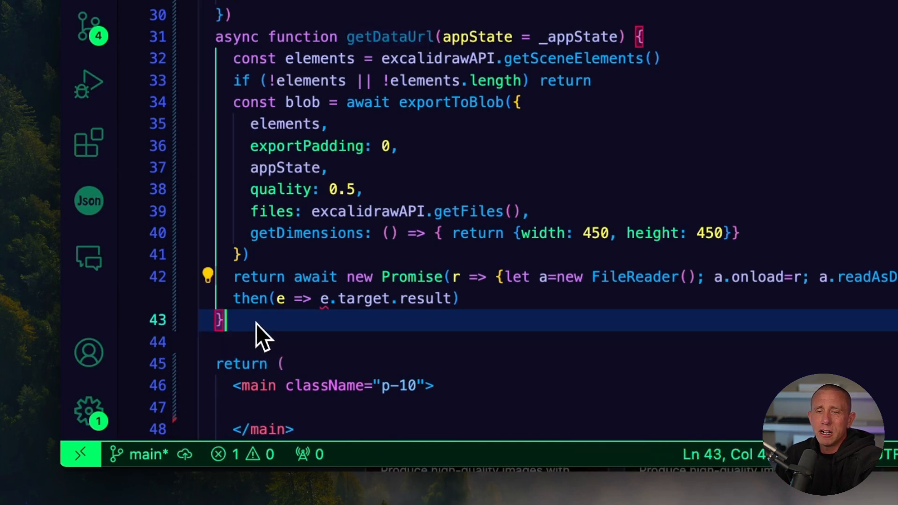
pyautogui.scroll(-3)
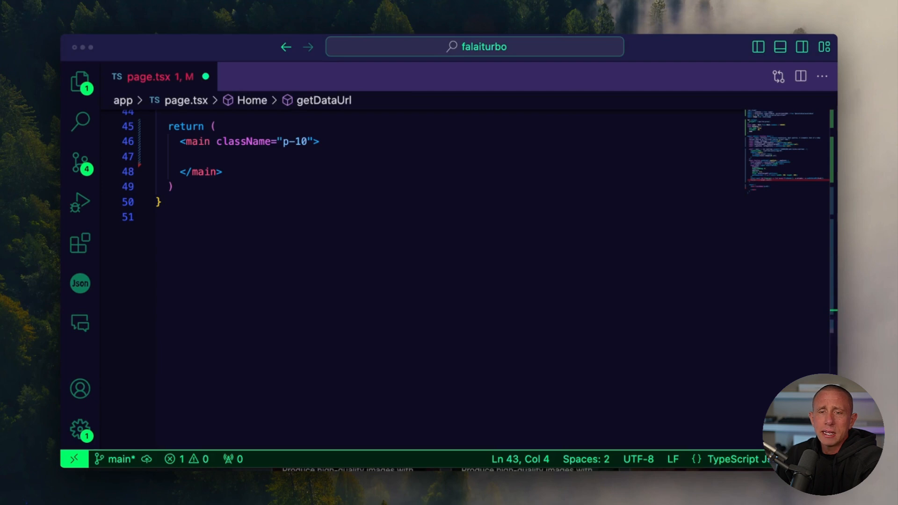
# Step: Add a 'Fal SDXL Turbo' heading paragraph styled text-xl mb-2
pyautogui.write('<p className="text-xl mb-2">Fal SDXL Turbo</p>')
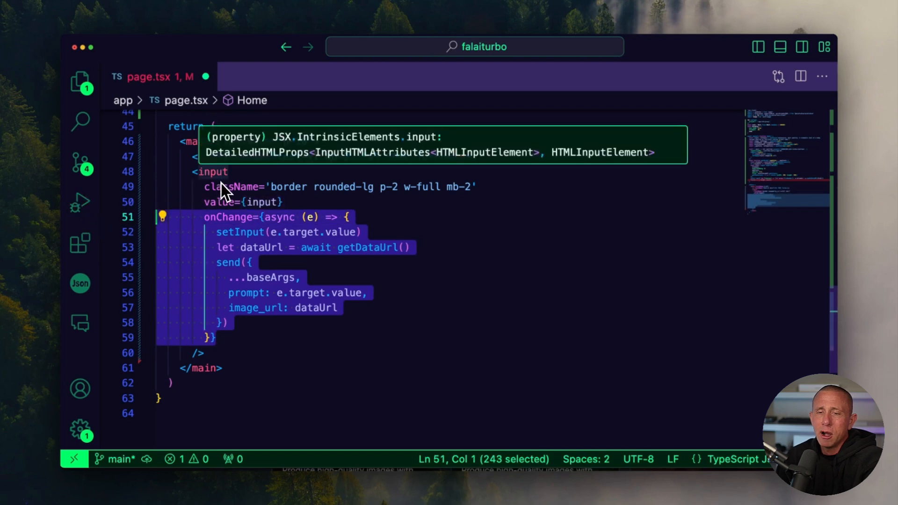
pyautogui.moveTo(215, 255)
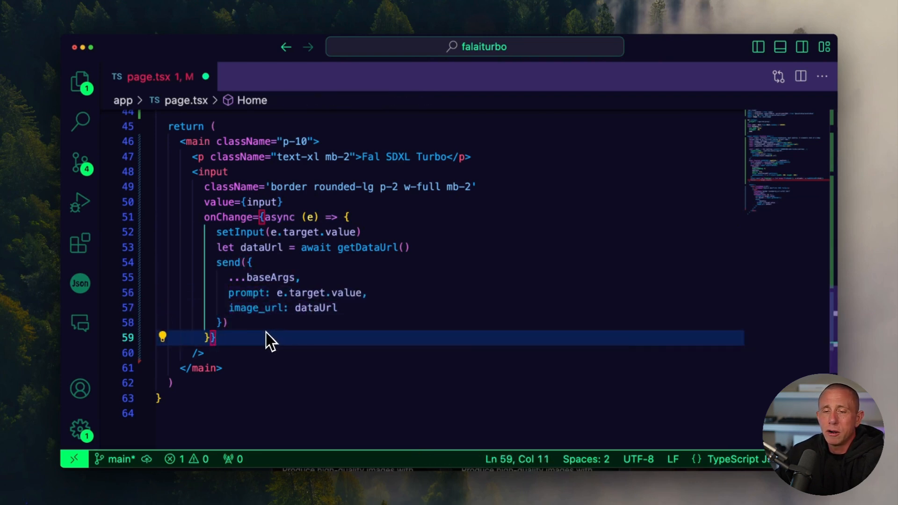
pyautogui.moveTo(228, 352)
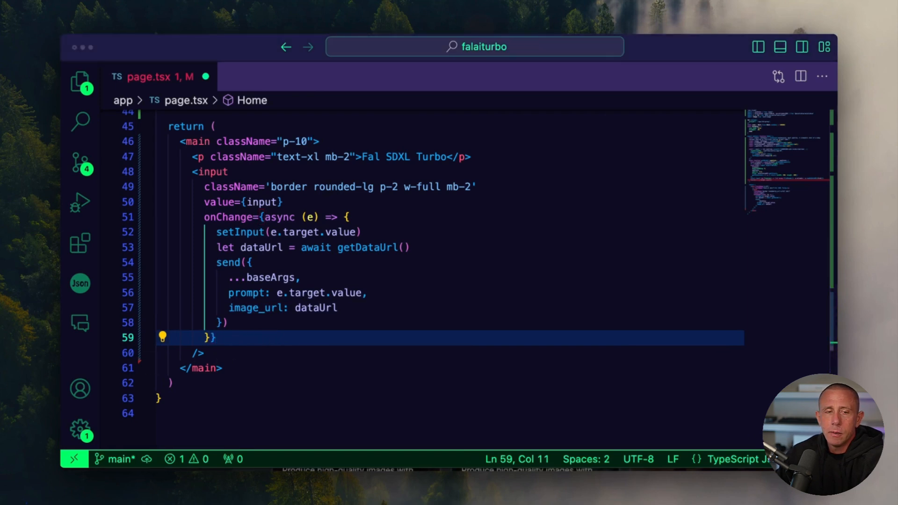
pyautogui.moveTo(318, 358)
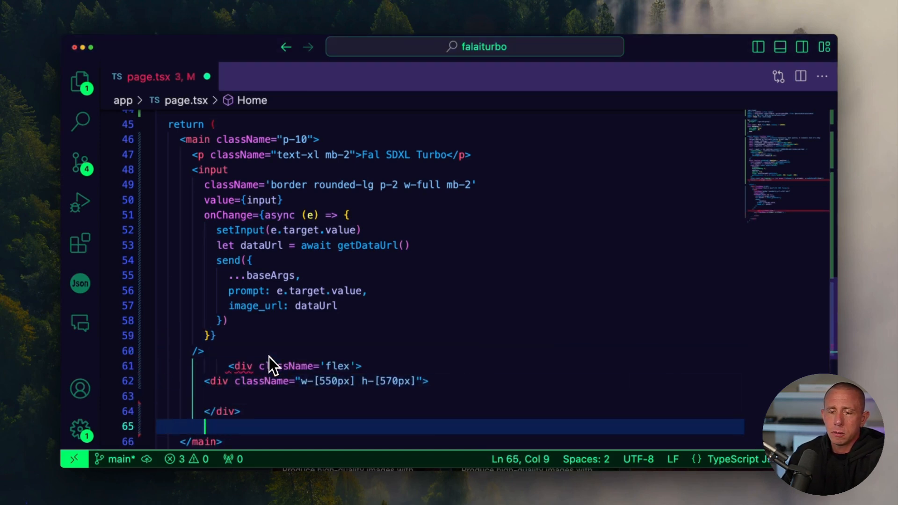
# Step: Place an Excalidraw component in the 550×570 container, storing its API via setExcalidrawAPI
pyautogui.write('</div>')
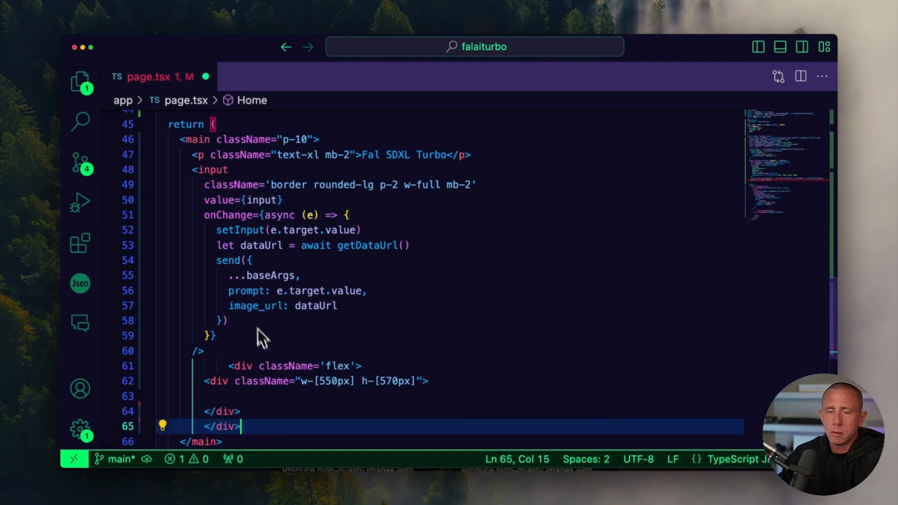
pyautogui.click(235, 365)
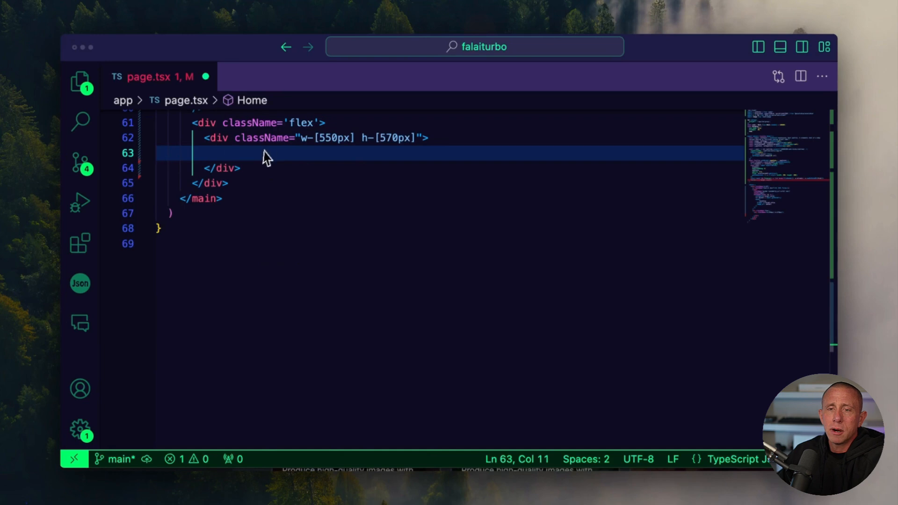
pyautogui.write('<Excalidraw />')
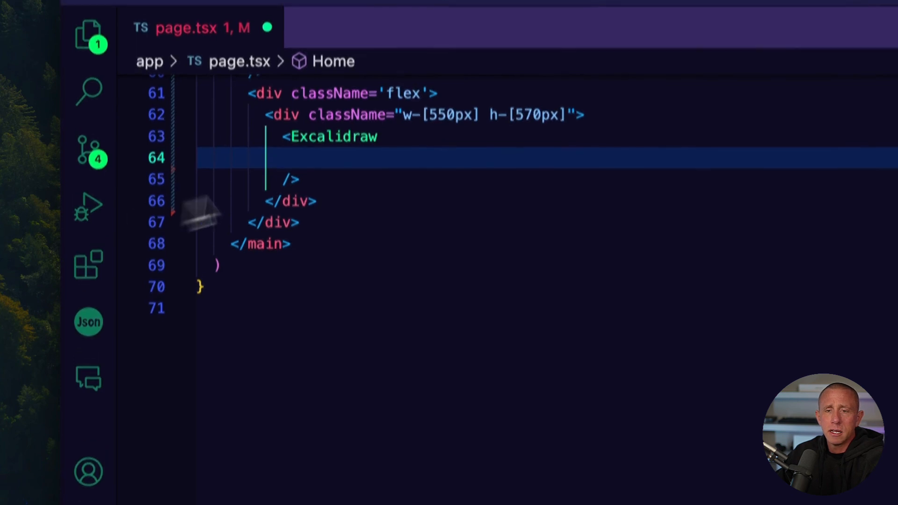
pyautogui.write('excalidrawAPI={(api)=> setExcalidrawAPI(api)}')
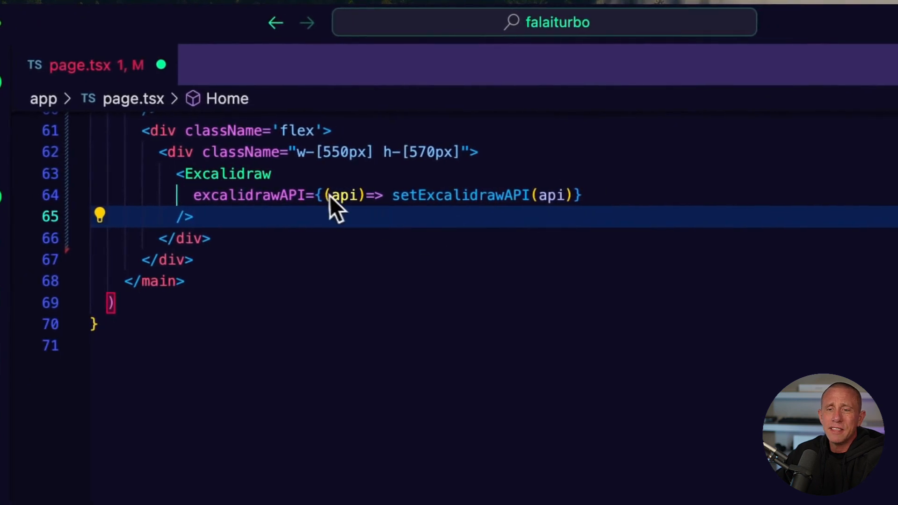
pyautogui.click(426, 196)
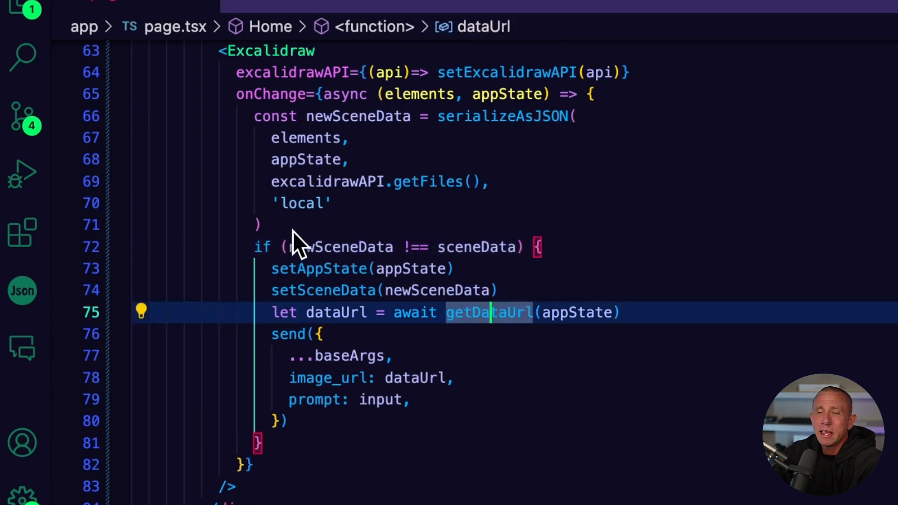
pyautogui.moveTo(269, 285)
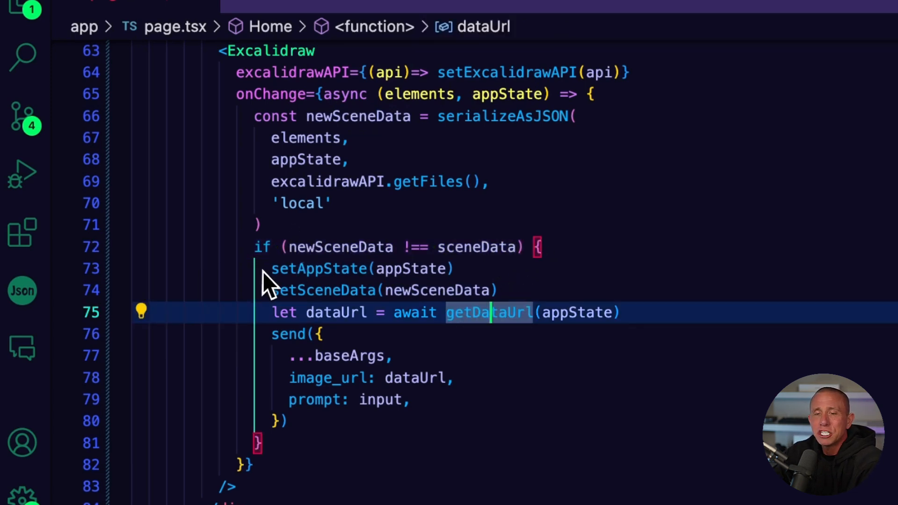
pyautogui.moveTo(272, 268); pyautogui.dragTo(289, 379)
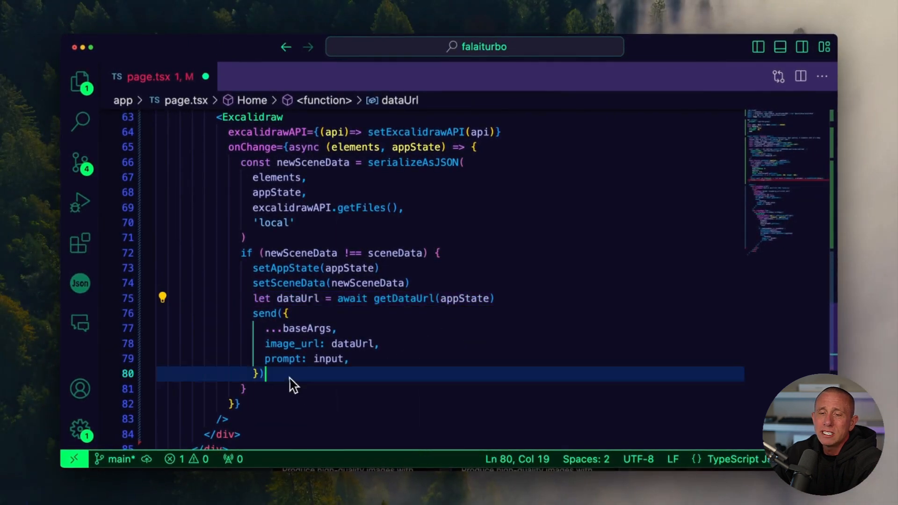
pyautogui.moveTo(284, 359)
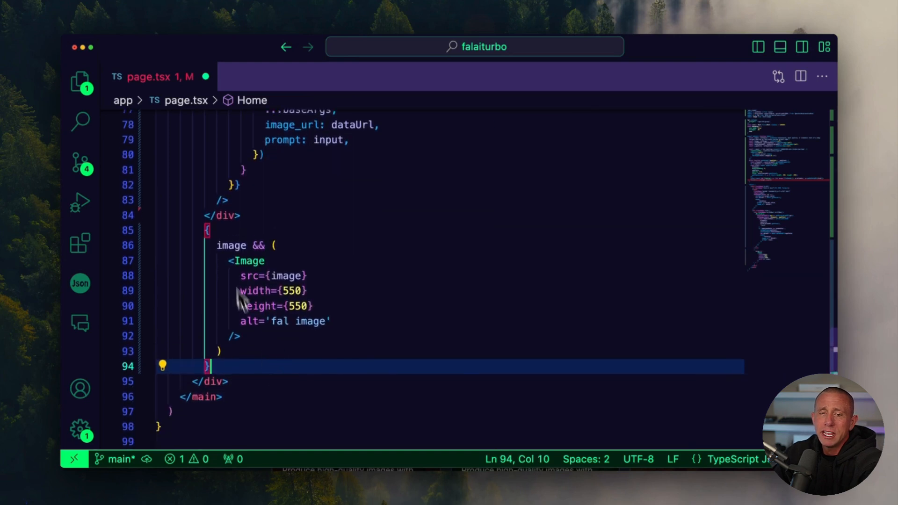
# Step: Add the 550×550 fal image block and start the dev server with npm run dev
pyautogui.moveTo(206, 230); pyautogui.dragTo(210, 366)
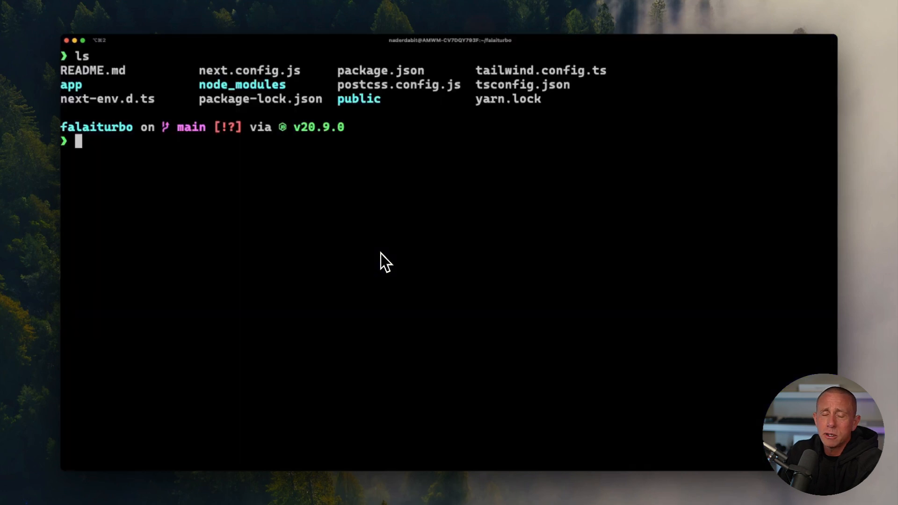
pyautogui.write('npm run d')
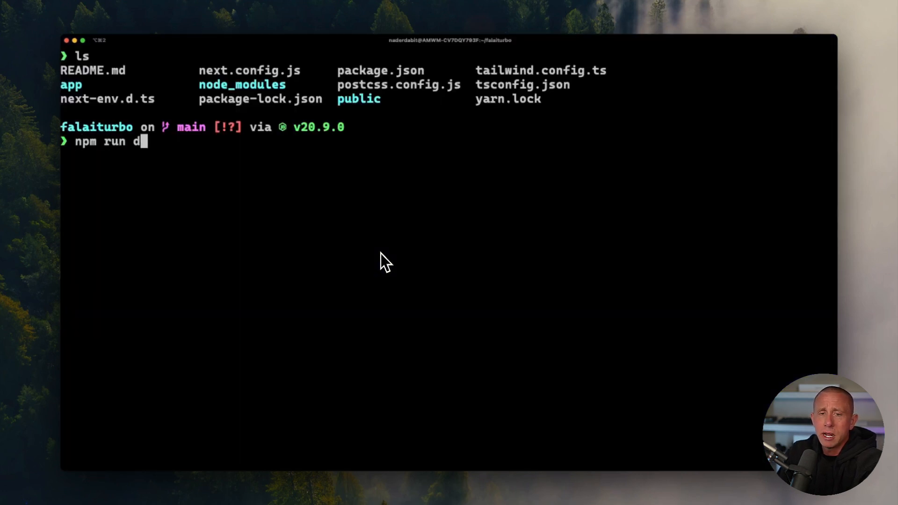
pyautogui.press('Return')
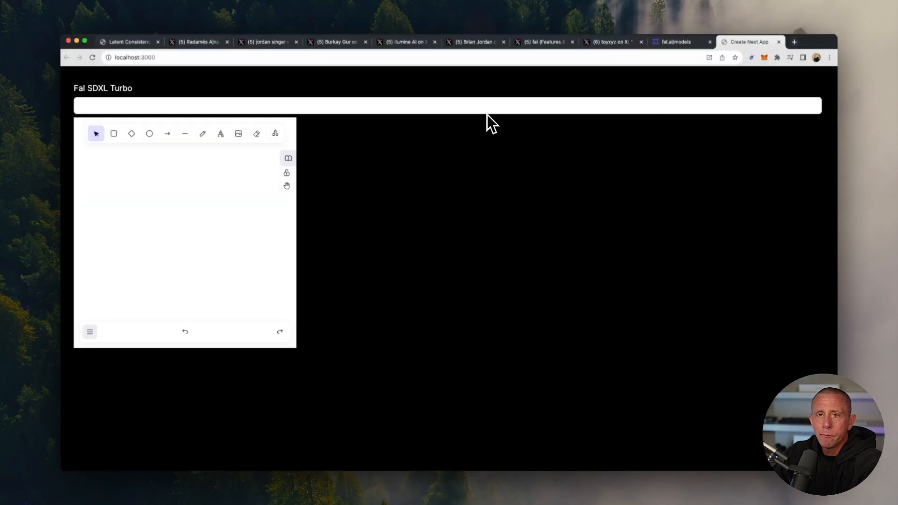
pyautogui.moveTo(368, 181)
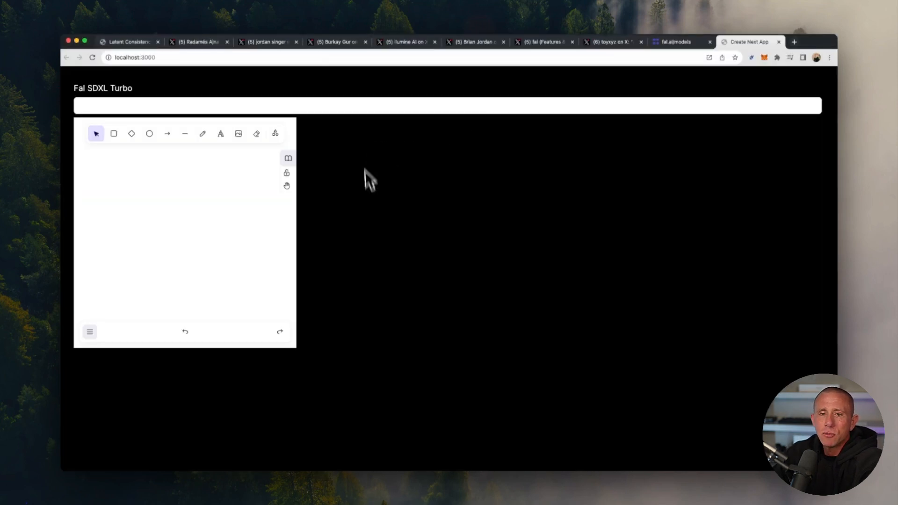
pyautogui.moveTo(380, 209)
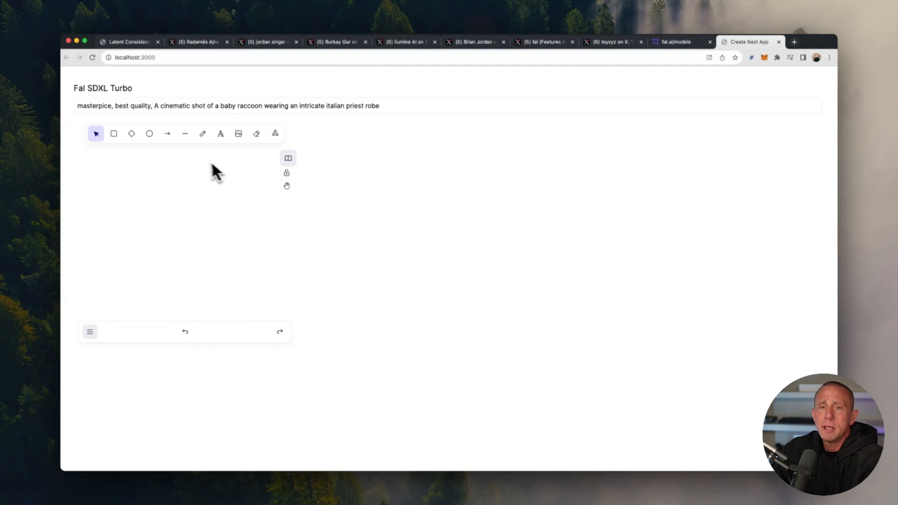
# Step: Draw a coloured rectangle and a hatched ellipse on the Excalidraw canvas
pyautogui.tripleClick(258, 105)
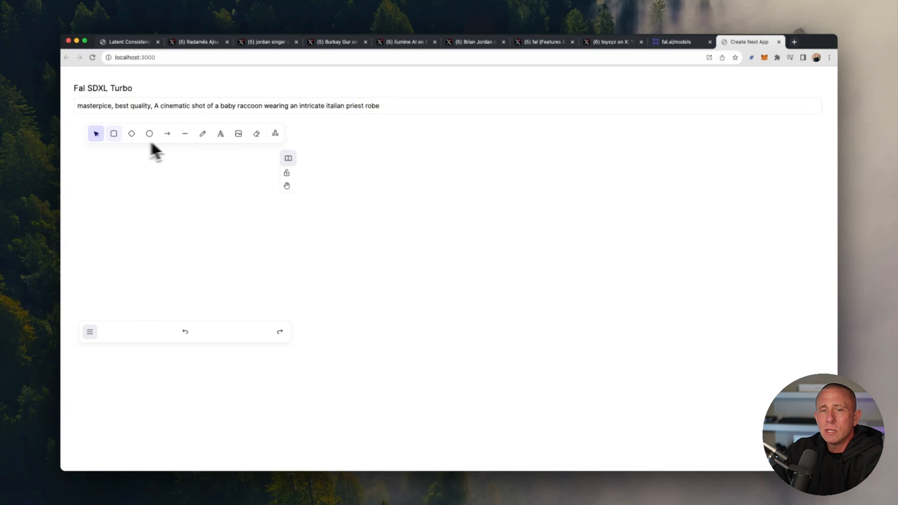
pyautogui.click(113, 134)
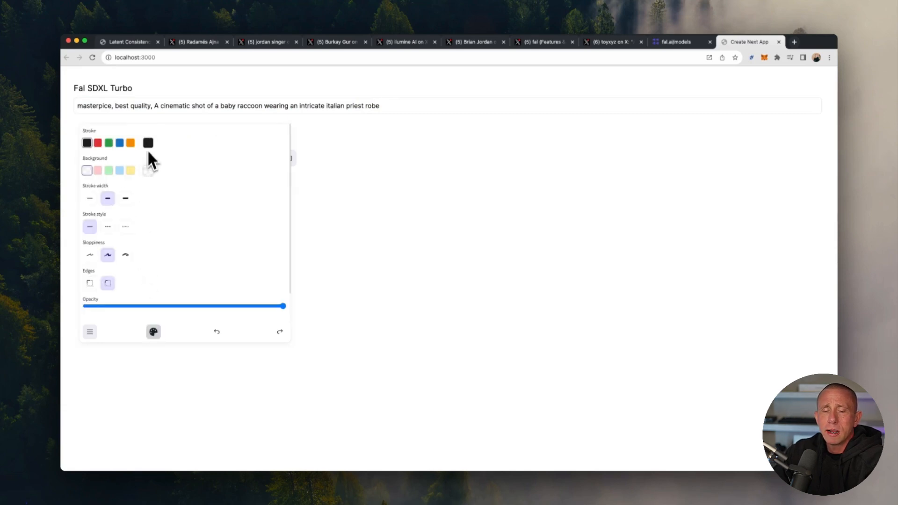
pyautogui.click(148, 170)
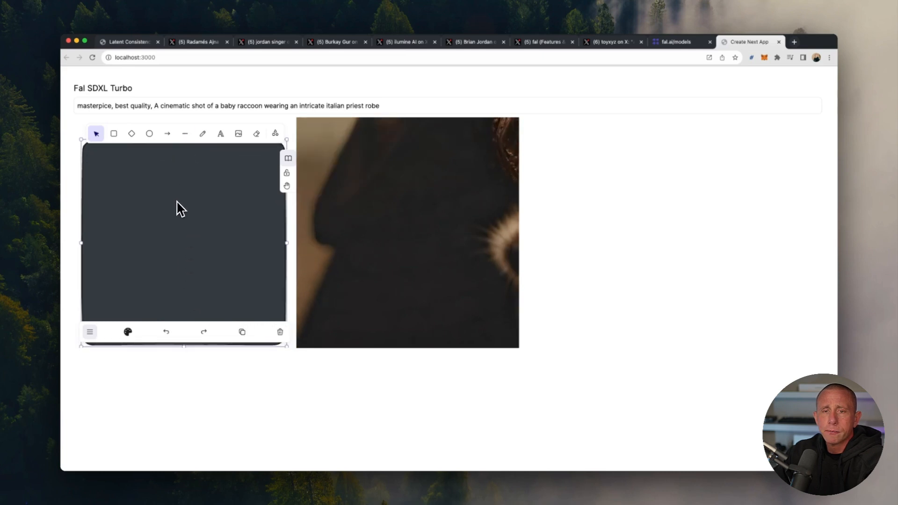
pyautogui.click(150, 134)
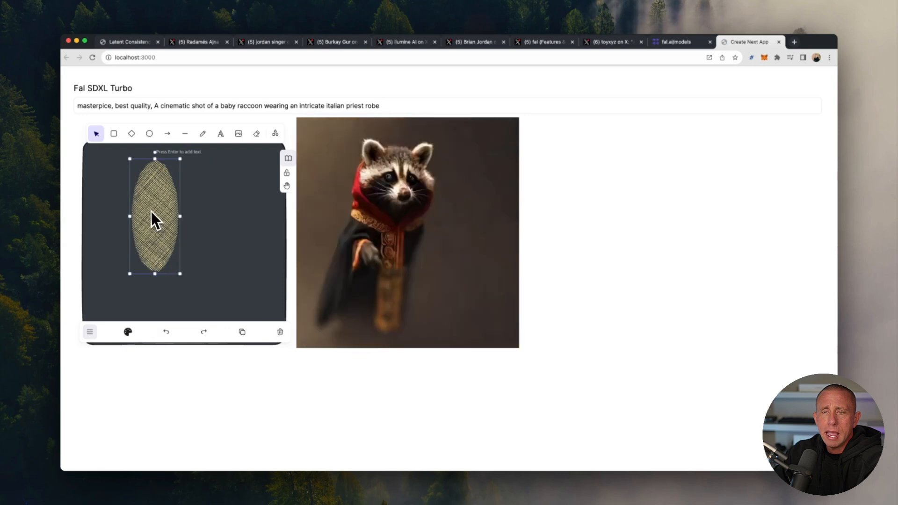
# Step: Drag the hatched ellipse left and right, then widen it into a centred oval
pyautogui.moveTo(155, 217); pyautogui.dragTo(114, 227)
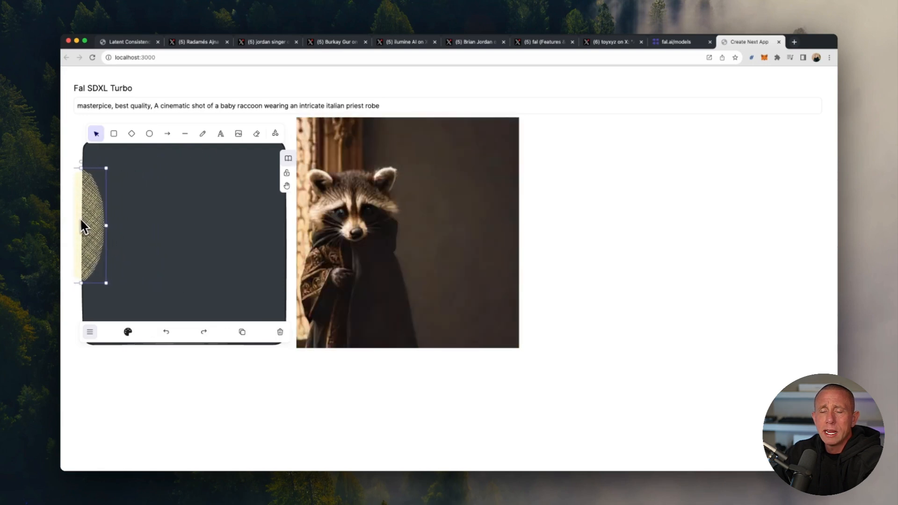
pyautogui.moveTo(89, 224); pyautogui.dragTo(131, 223)
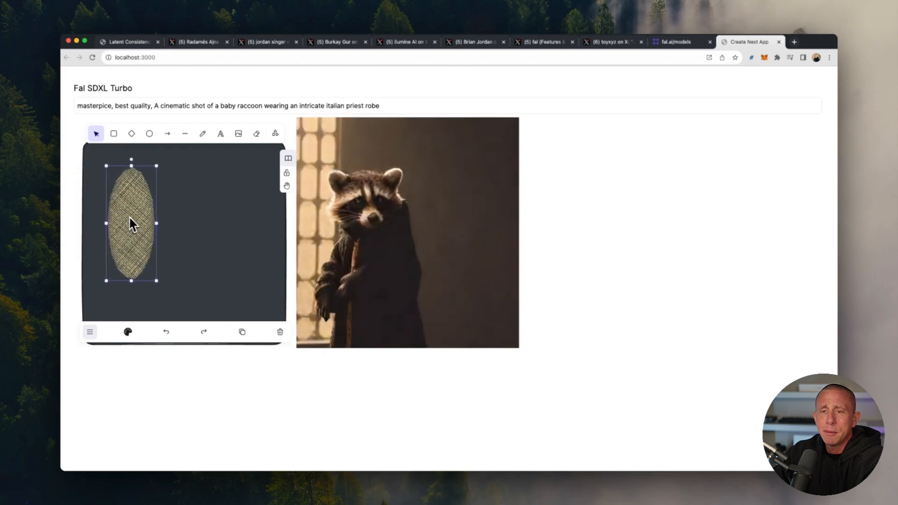
pyautogui.moveTo(132, 224); pyautogui.dragTo(216, 224)
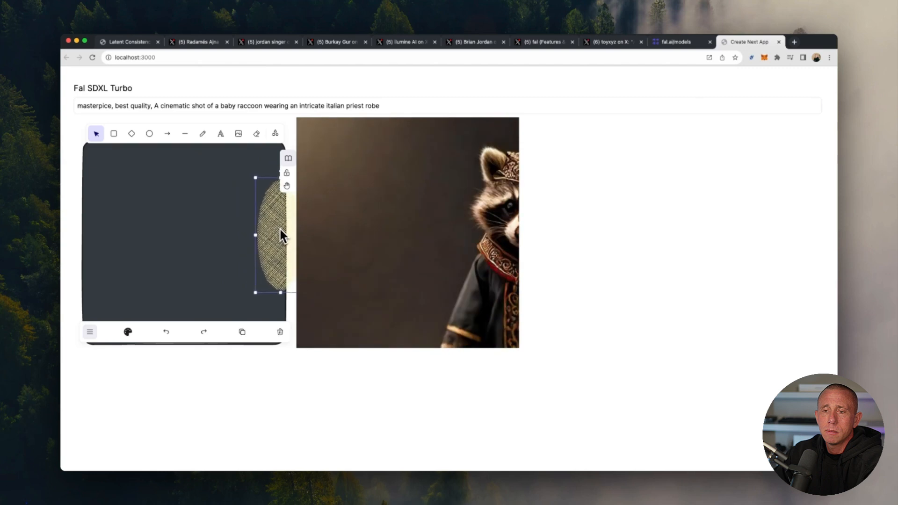
pyautogui.moveTo(281, 235); pyautogui.dragTo(206, 235)
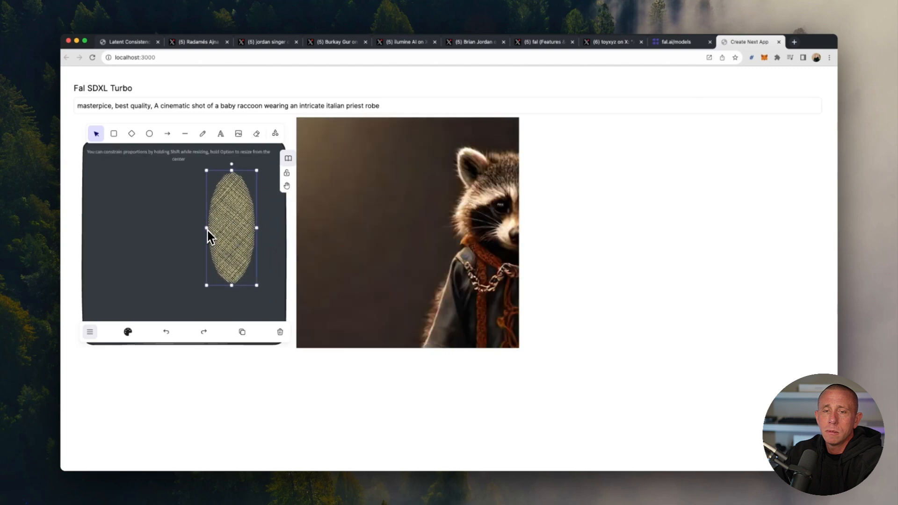
pyautogui.moveTo(232, 227); pyautogui.dragTo(183, 227)
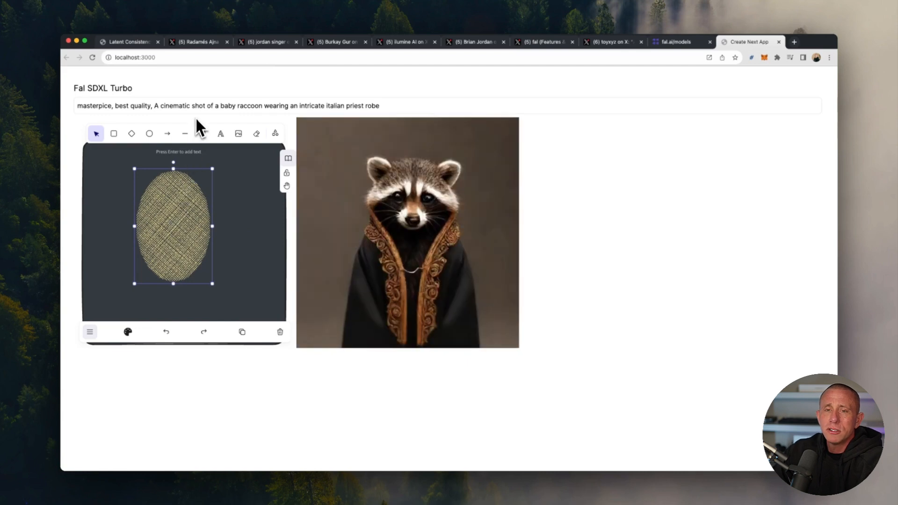
# Step: Change the prompt to 'christmas tree' and move the ellipse again
pyautogui.click(223, 106)
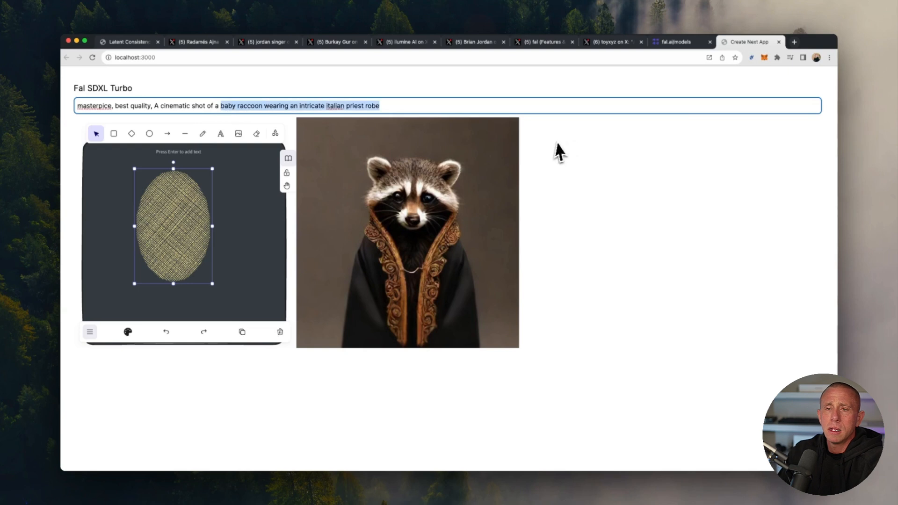
pyautogui.write('christmas tre')
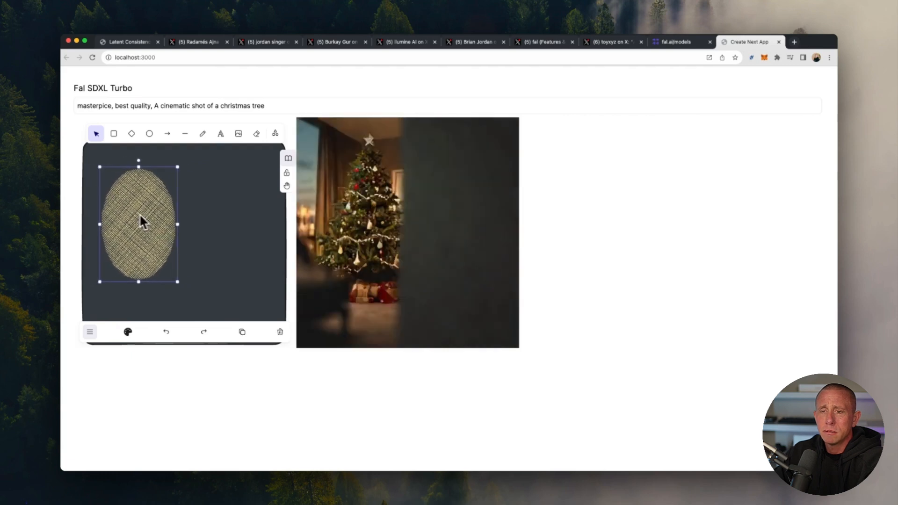
pyautogui.moveTo(137, 223); pyautogui.dragTo(189, 228)
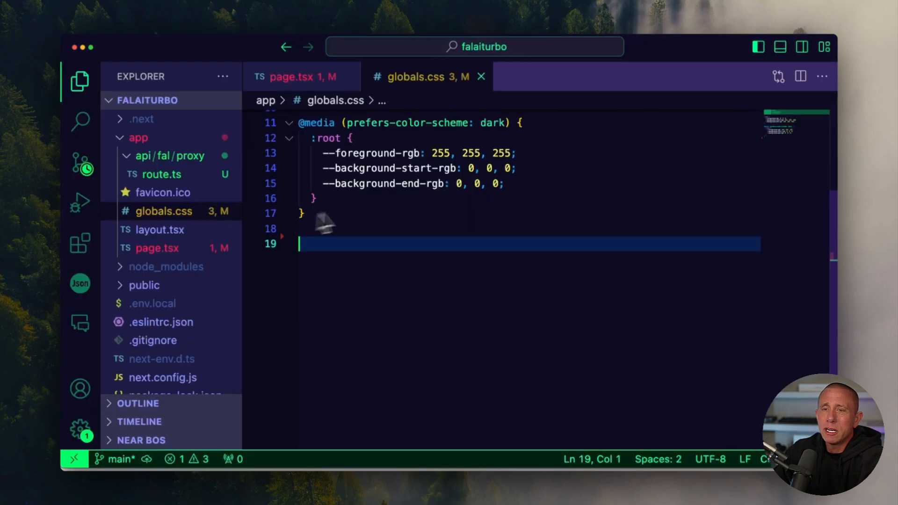
# Step: Add a console.log of 'newSceneData' and 'changed' in page.tsx's Excalidraw onChange handler
pyautogui.click(291, 76)
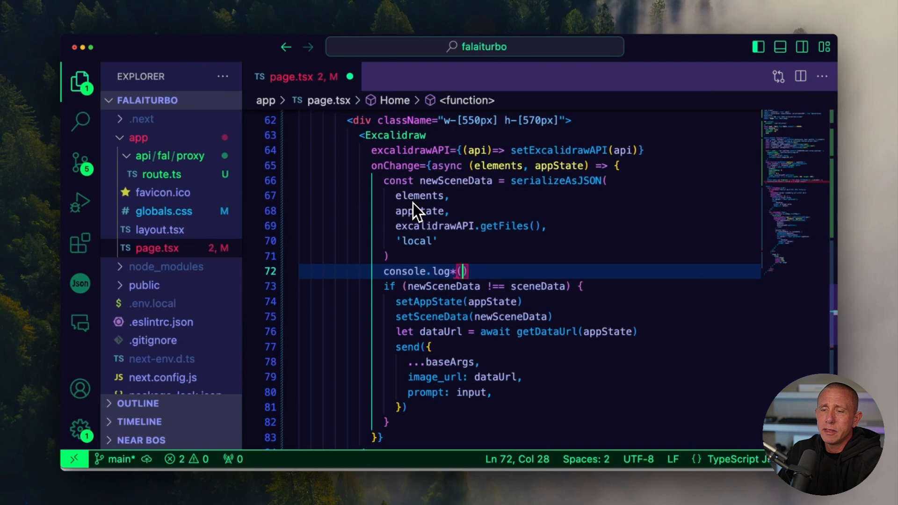
pyautogui.write("'newSceneData', newSceneData'")
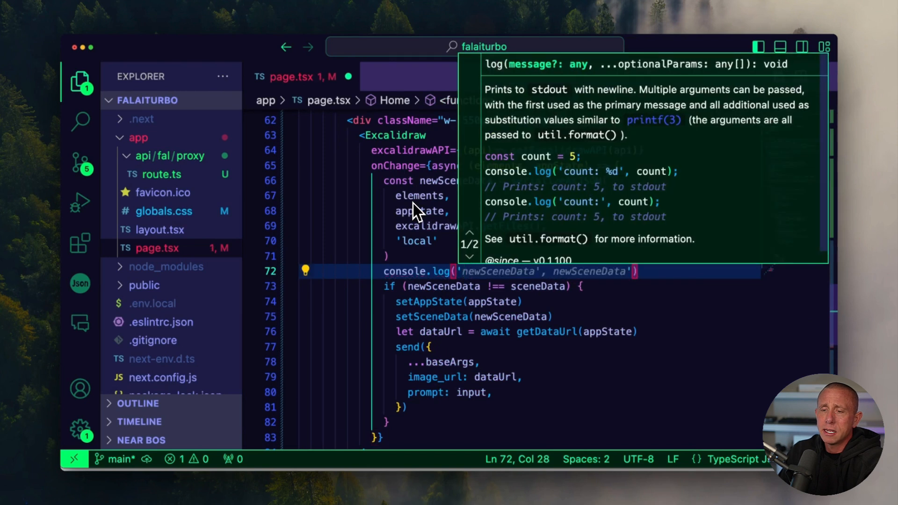
pyautogui.write('changed')
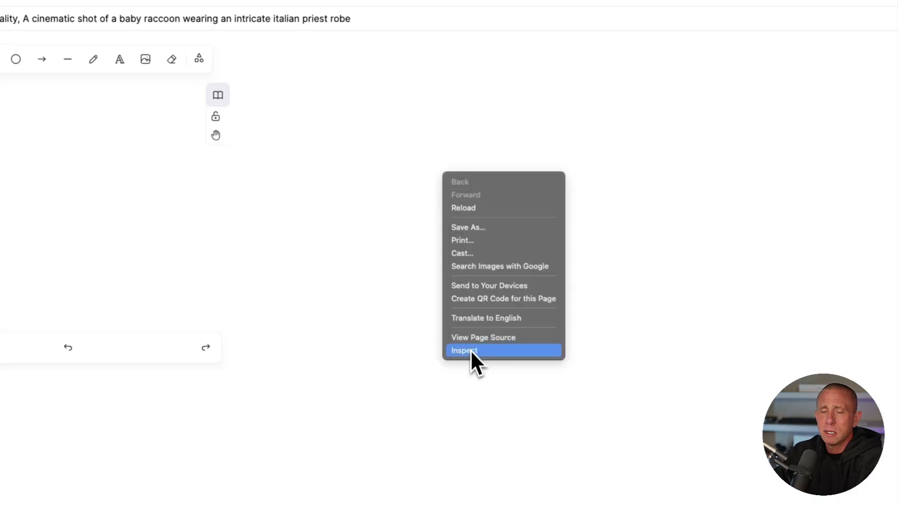
# Step: Open Chrome developer tools on the app page to inspect logged change messages
pyautogui.click(464, 351)
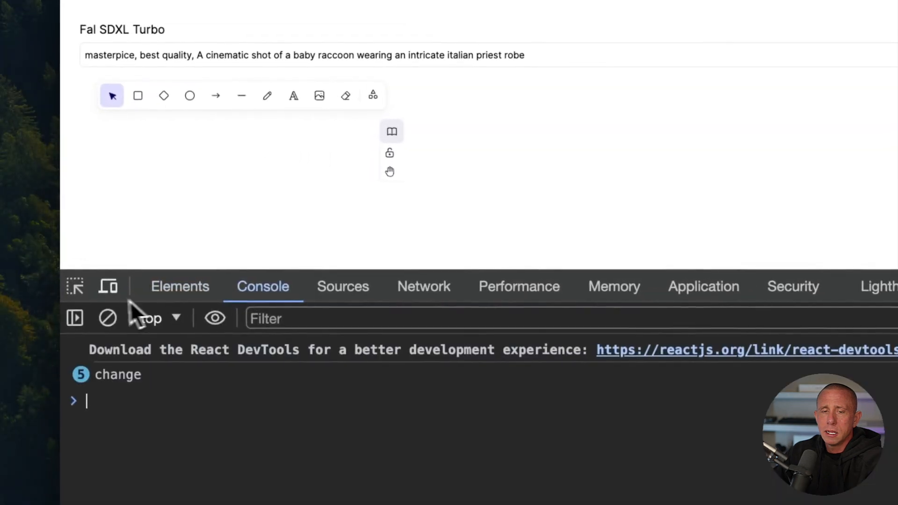
pyautogui.click(180, 286)
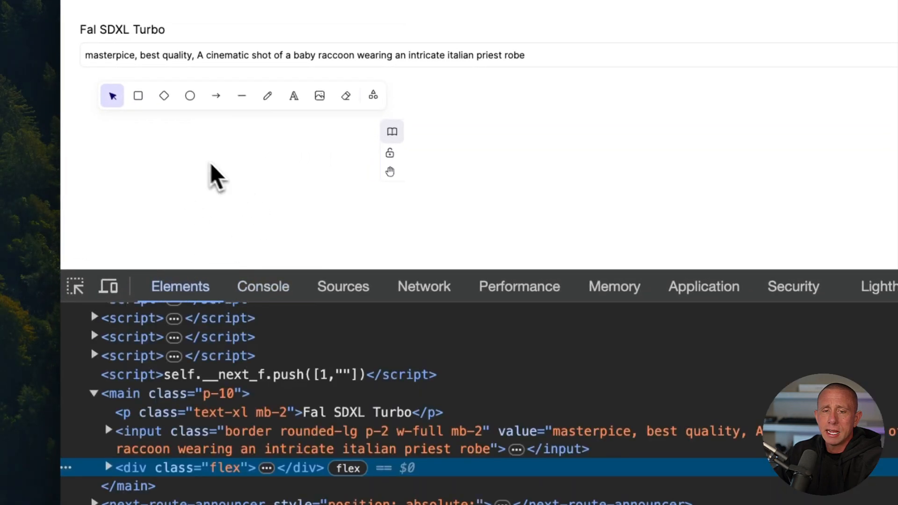
pyautogui.click(262, 286)
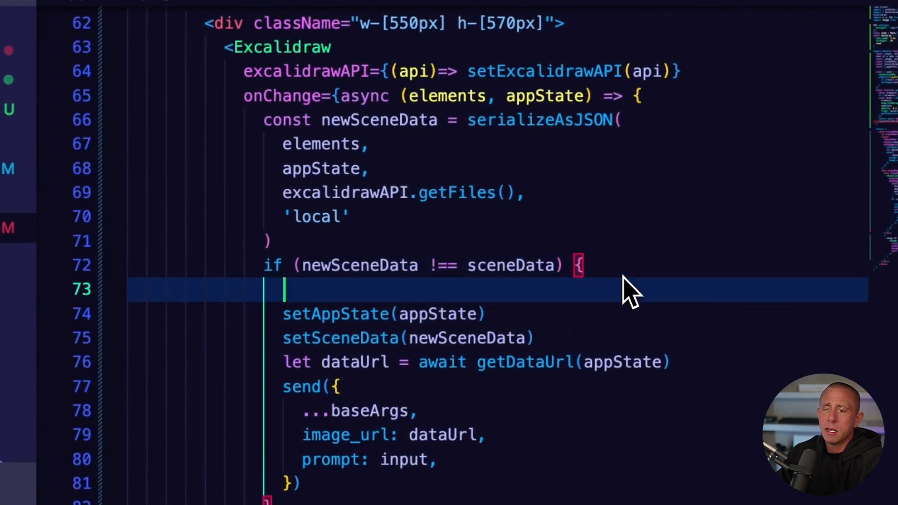
# Step: Add console.log('change') inside the if (newSceneData !== sceneData) block in page.tsx
pyautogui.write("console.log('change')")
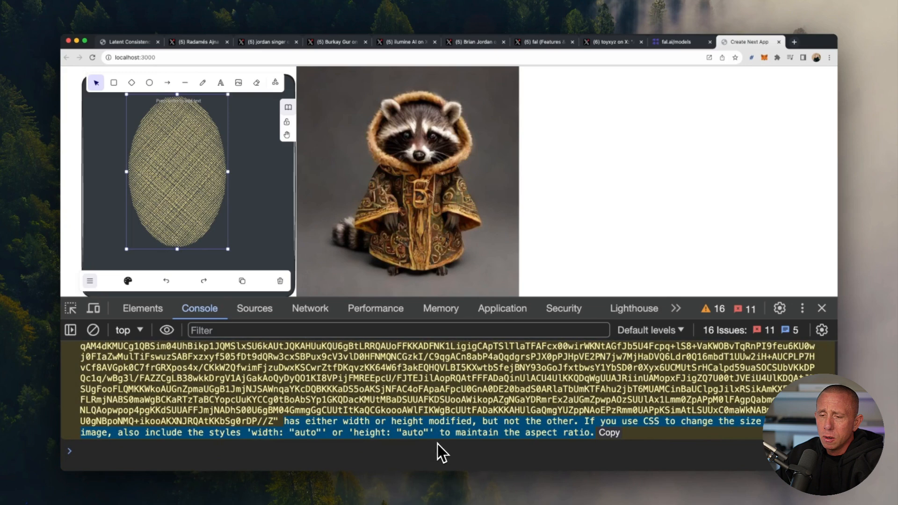
pyautogui.moveTo(581, 452)
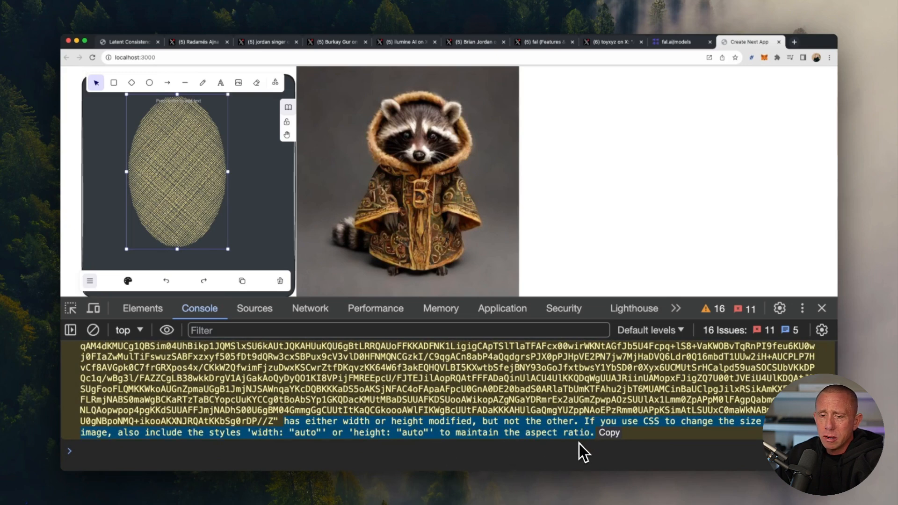
pyautogui.moveTo(523, 392)
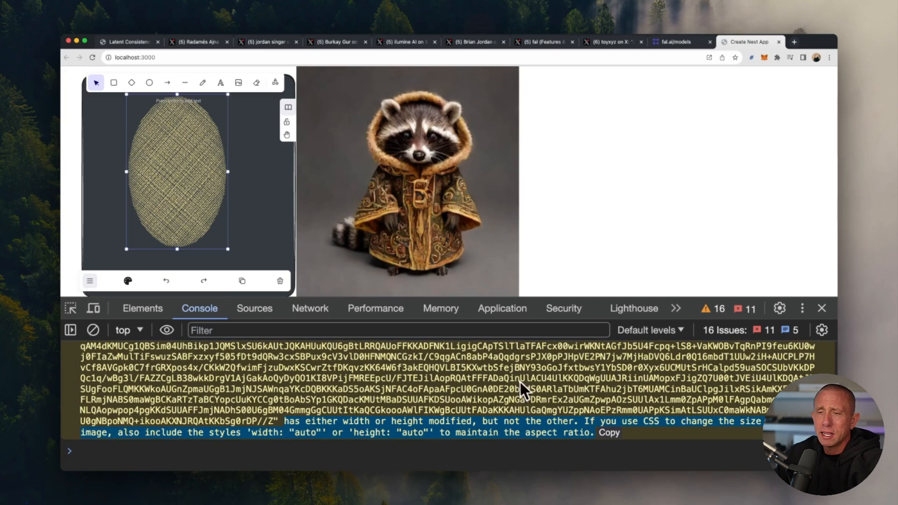
pyautogui.moveTo(292, 438)
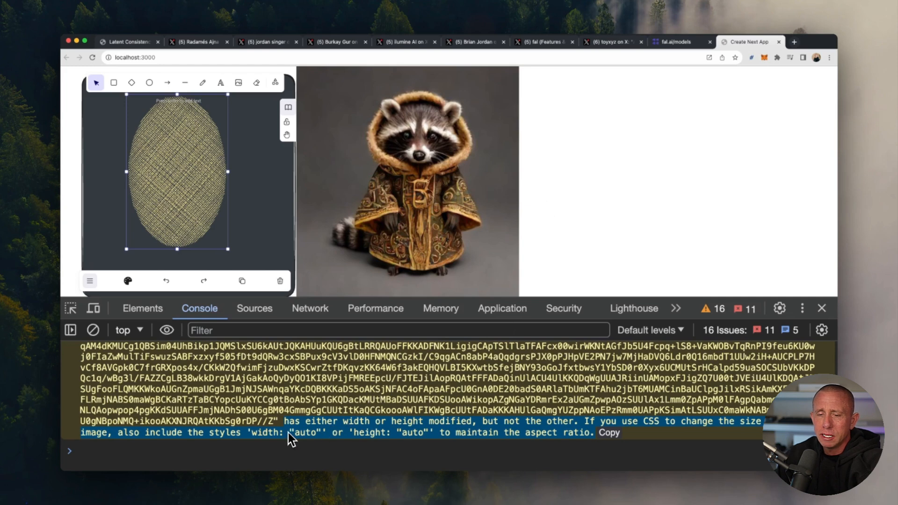